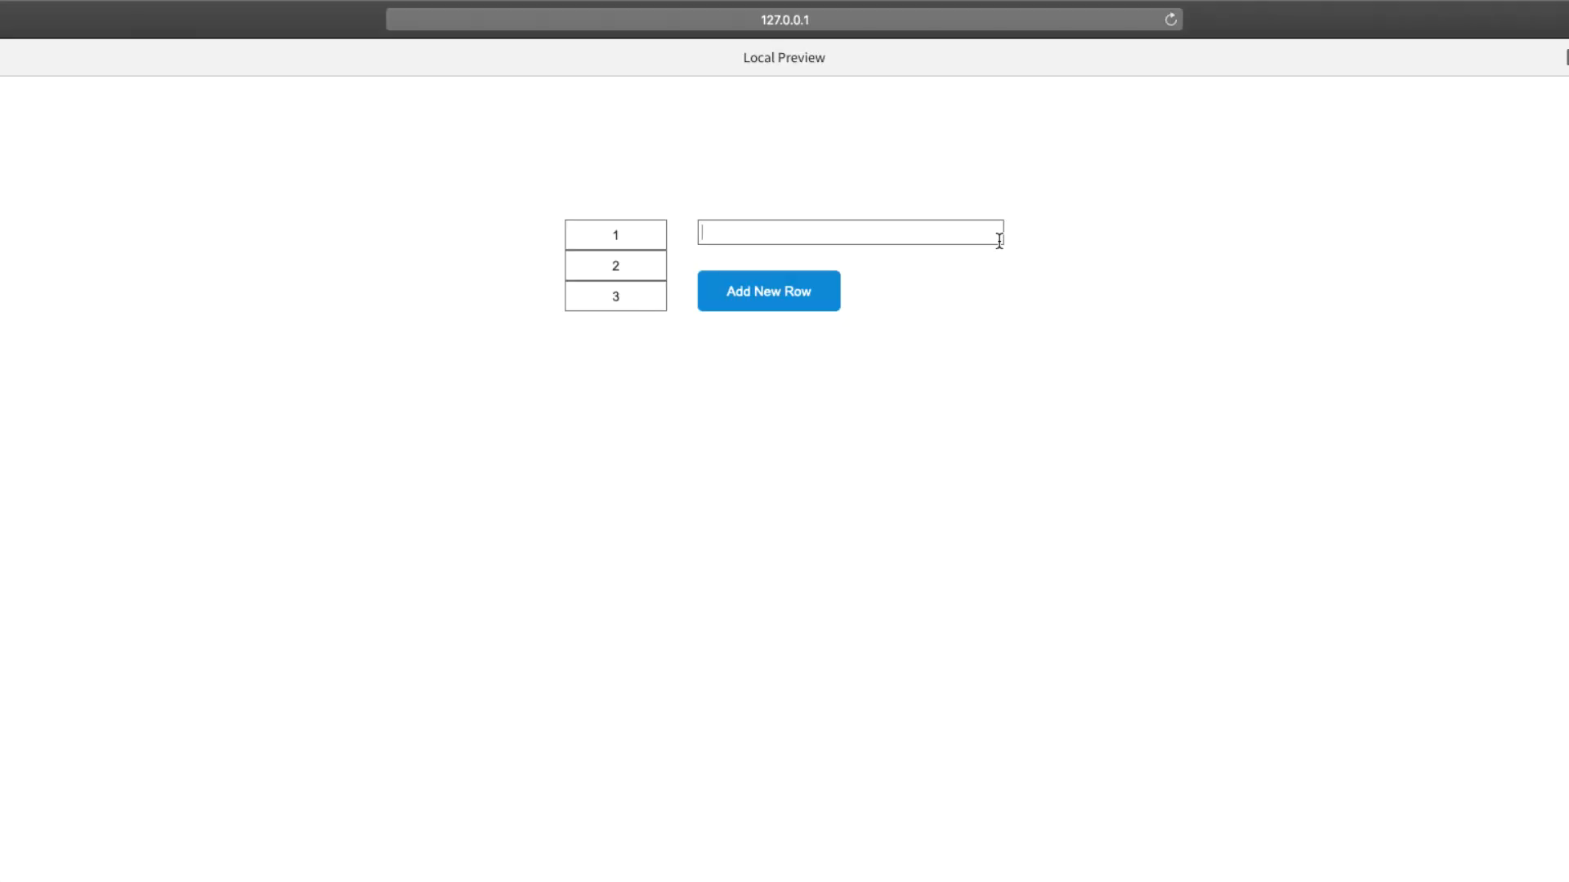
- In the preview, add 'test' and then '789' as new rows below 1, 2, 3
text(test)
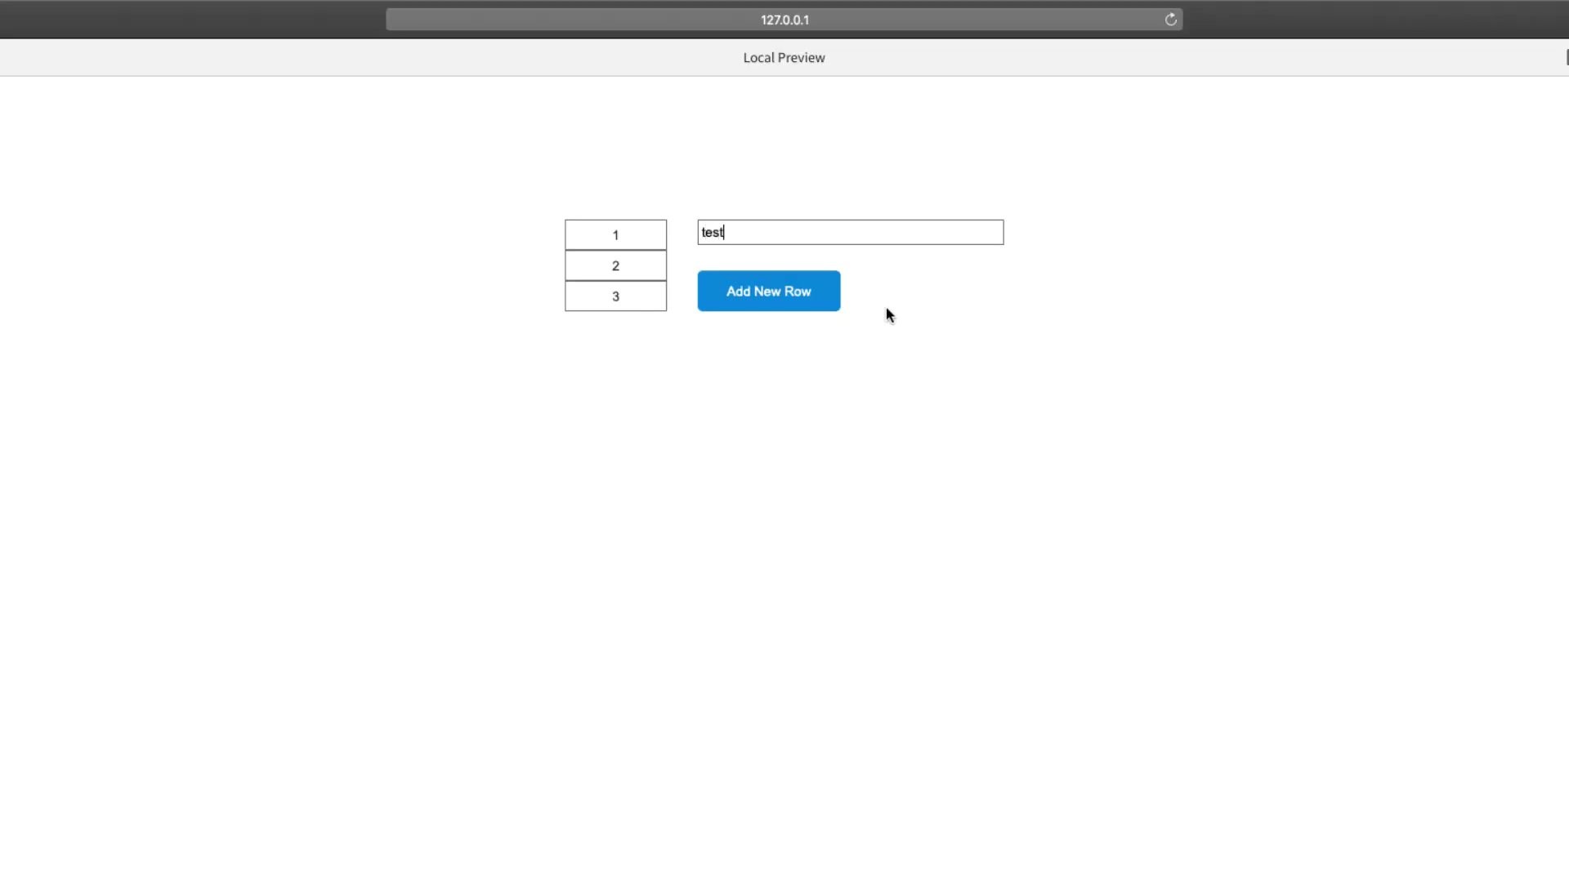
click(768, 291)
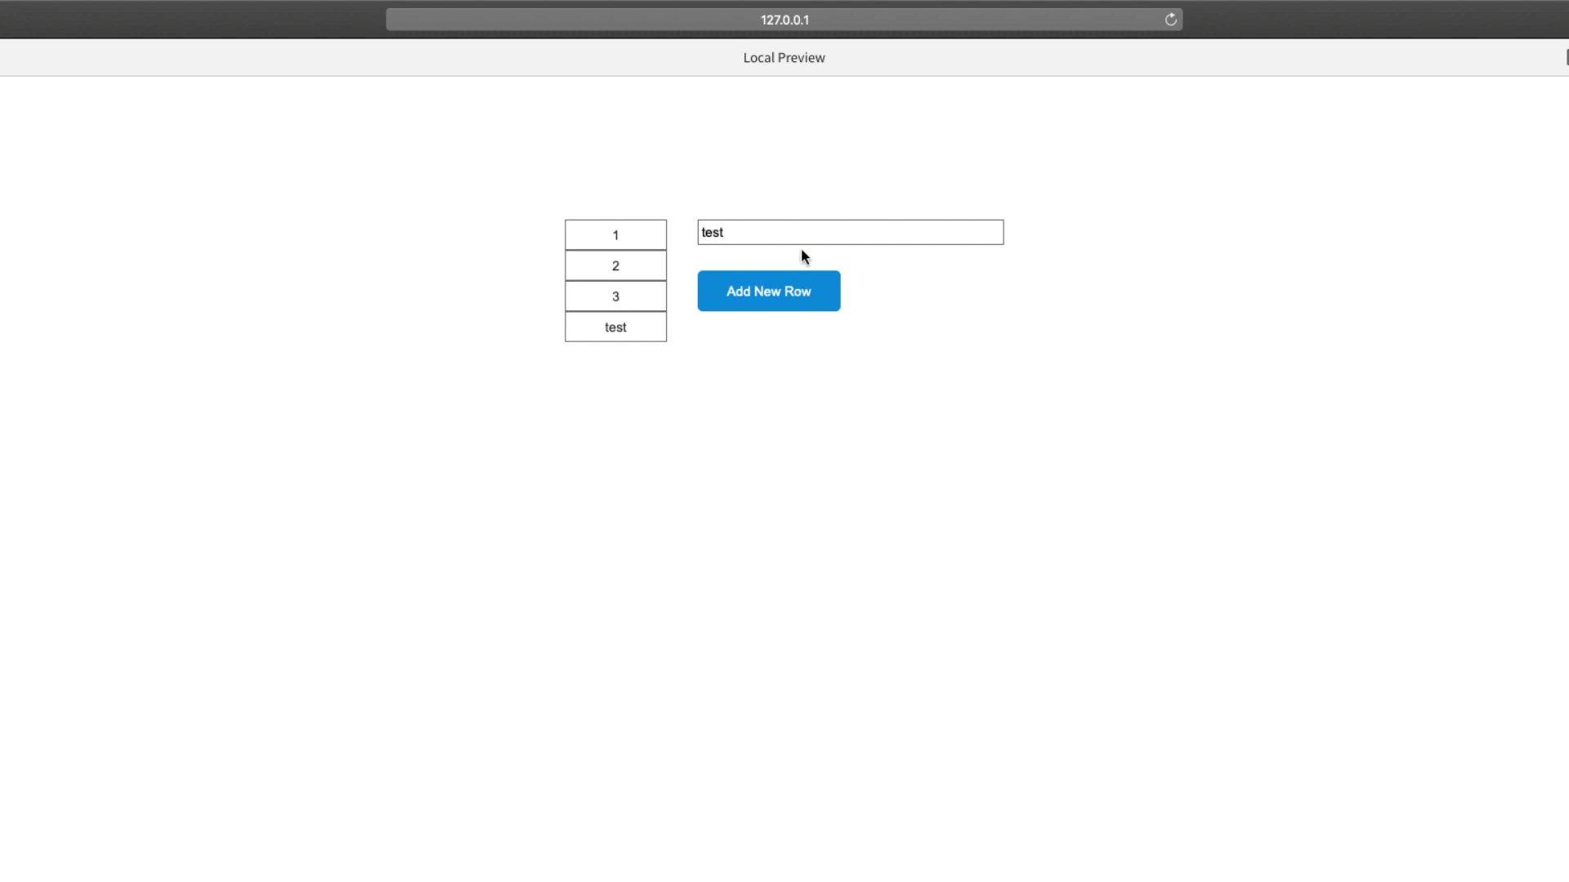
text(7)
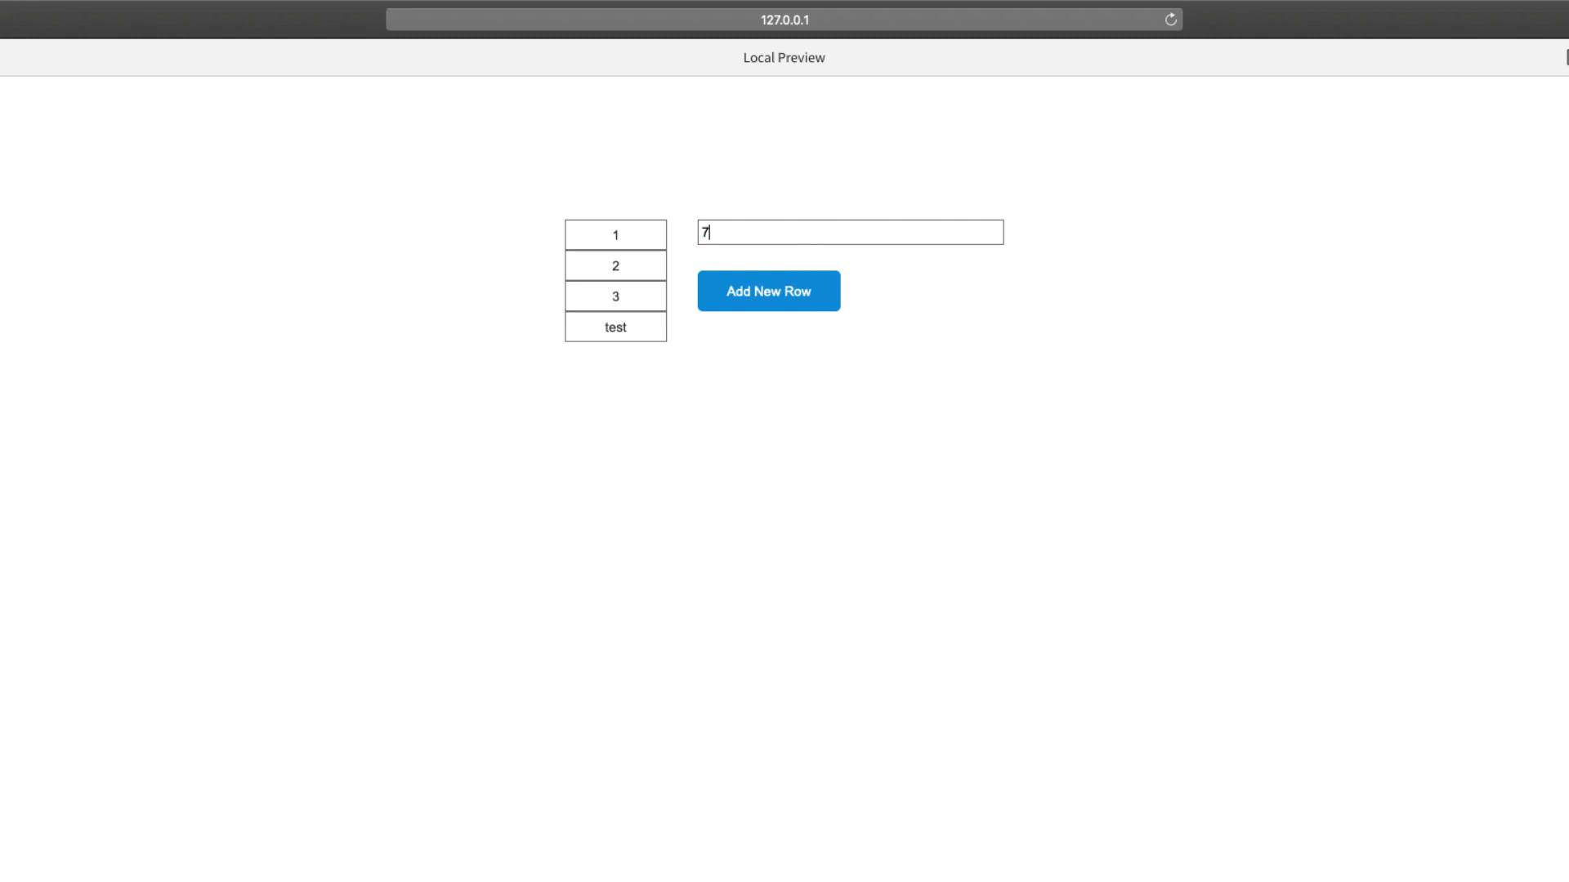
text(89)
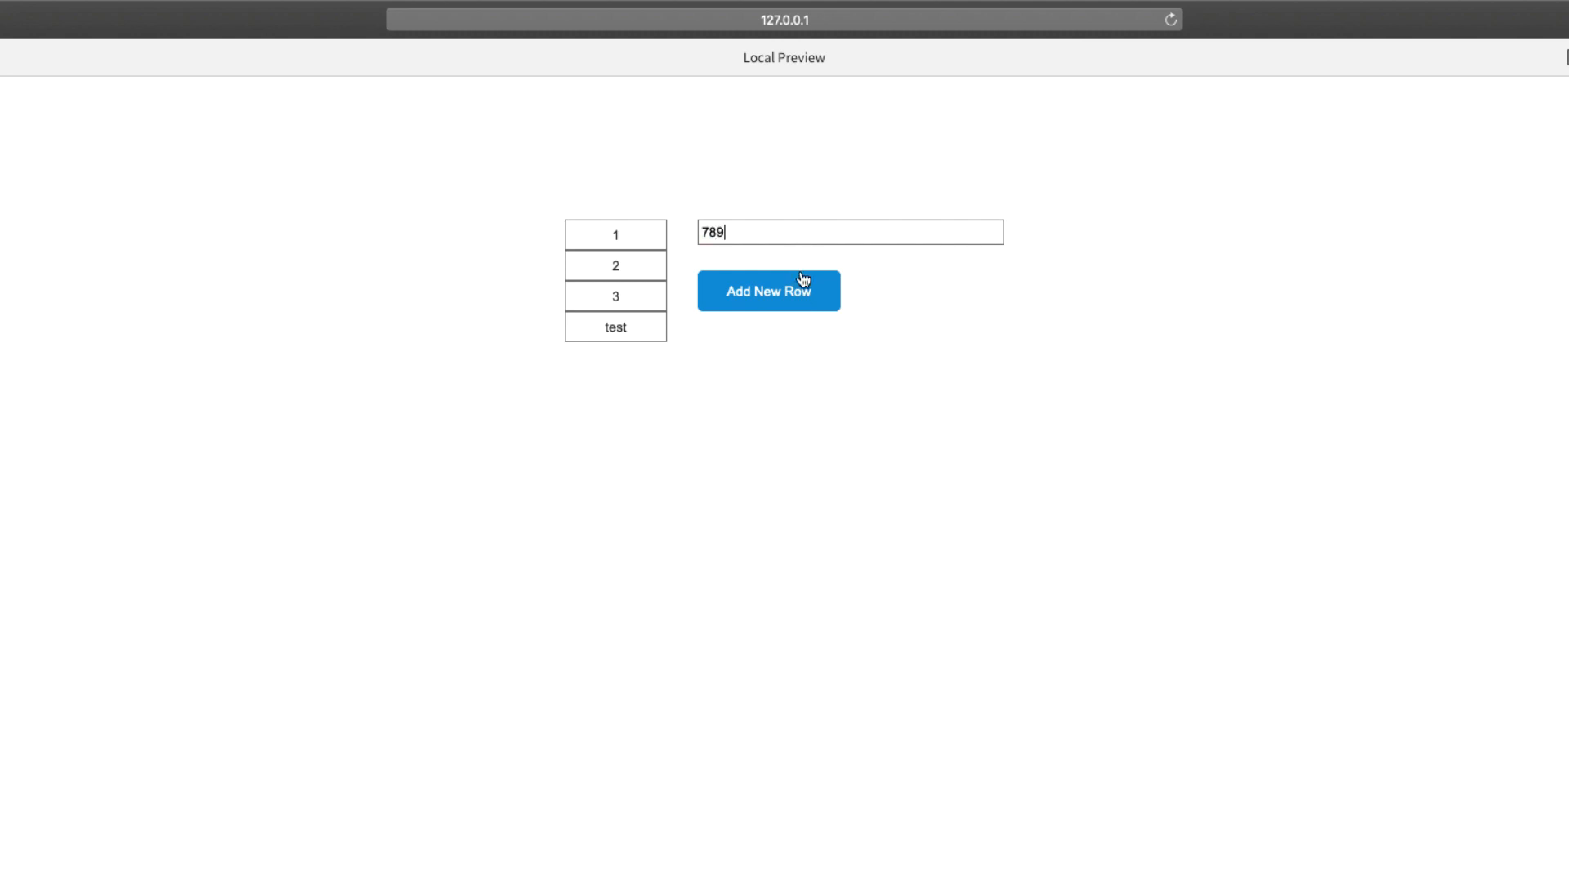
click(768, 290)
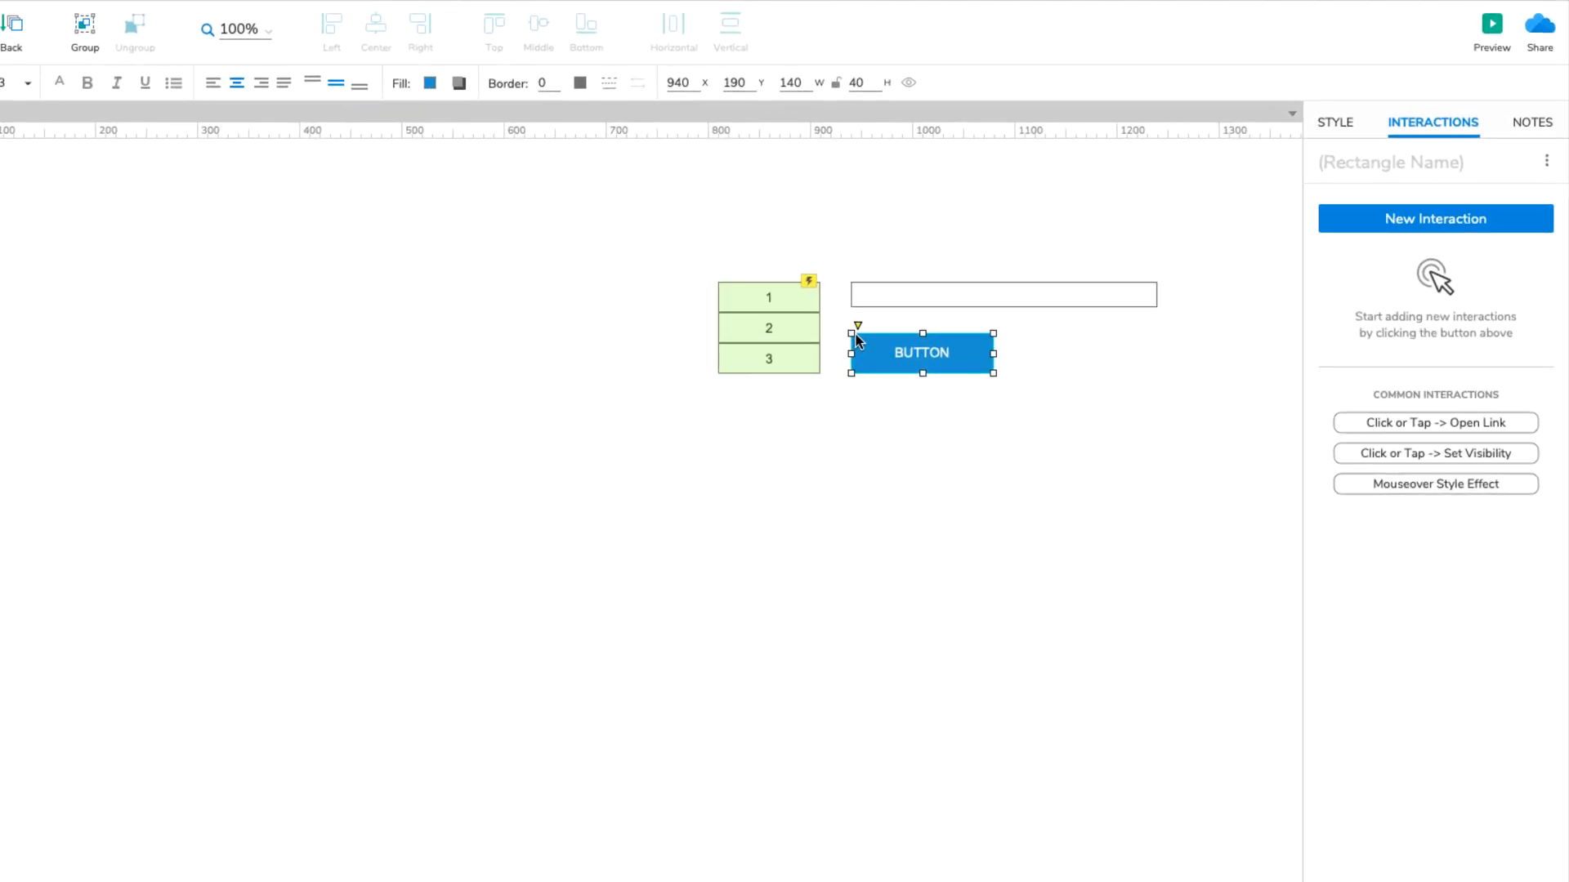
- Change the blue button's label text to 'Add New Row'
double_click(922, 352)
text(Add New Row)
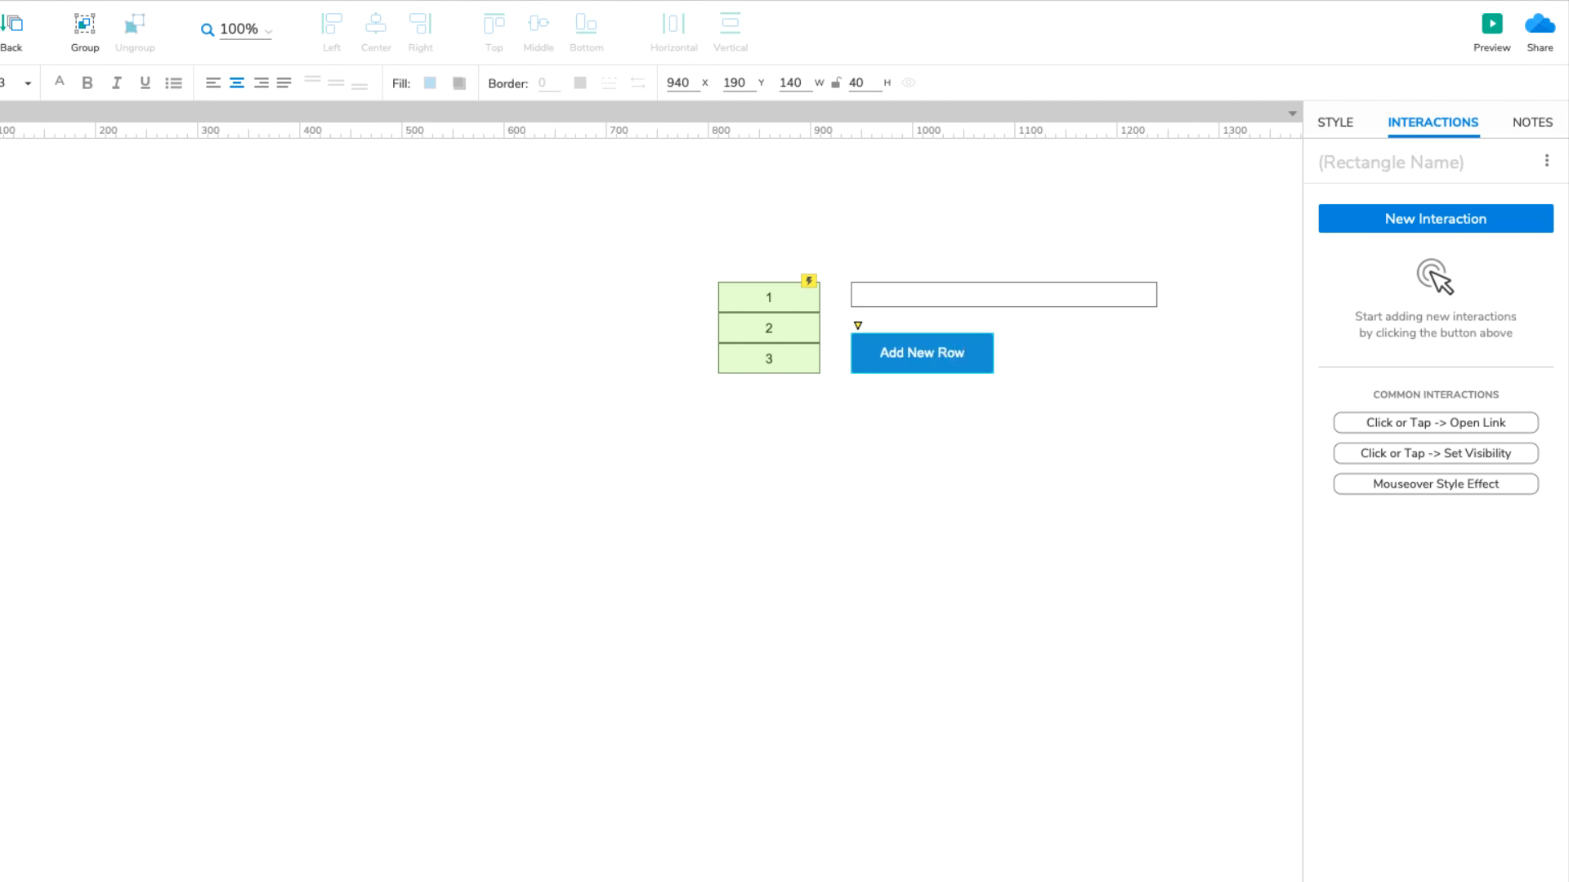
click(921, 353)
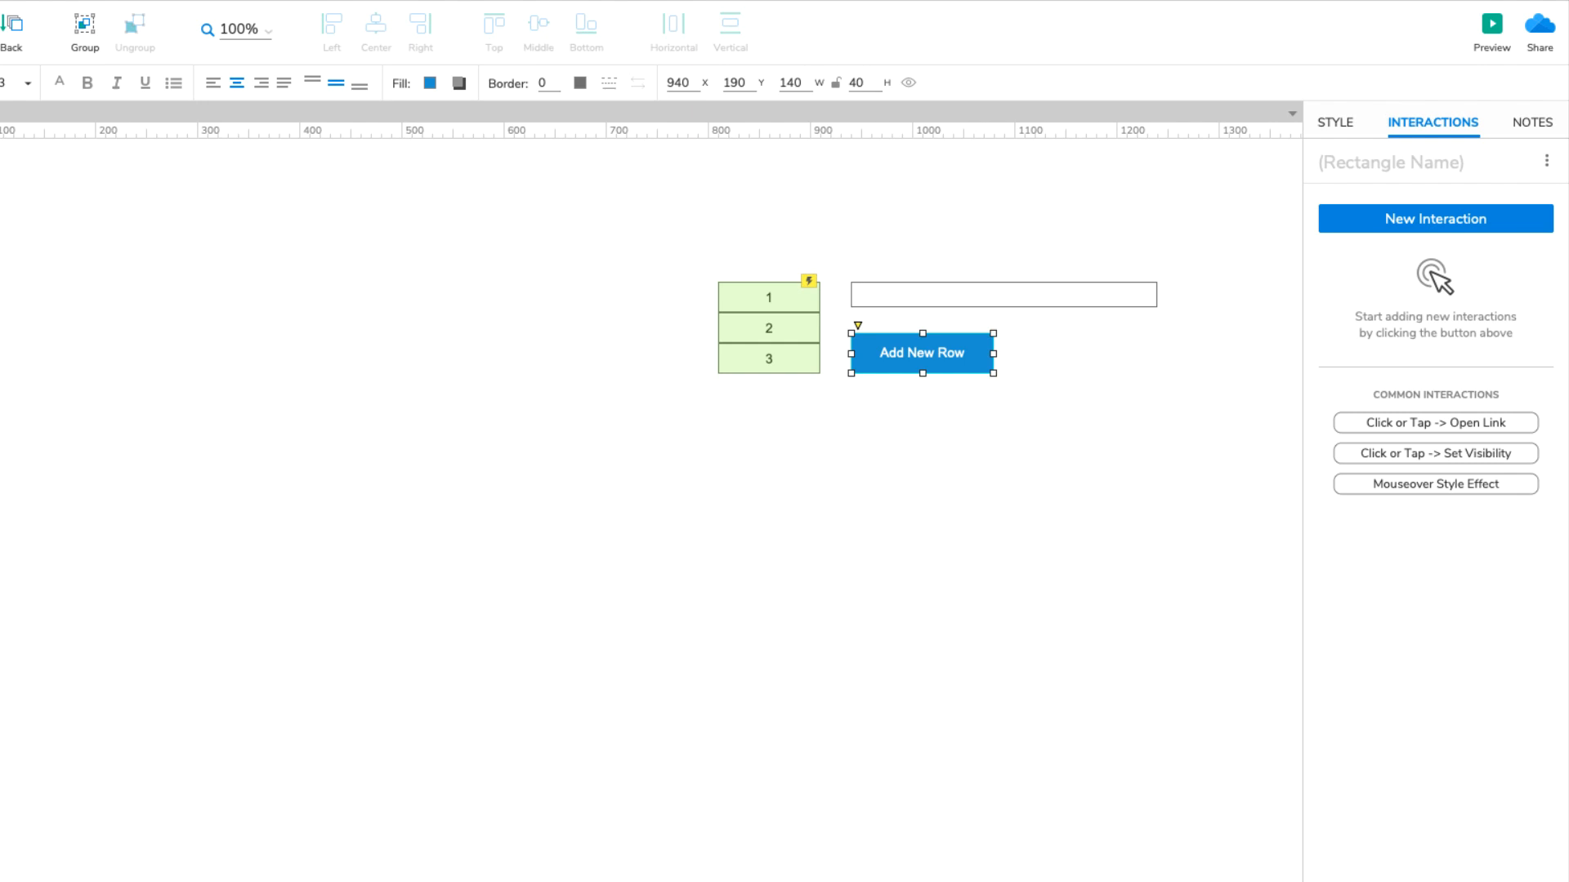
mouse_move(1212, 311)
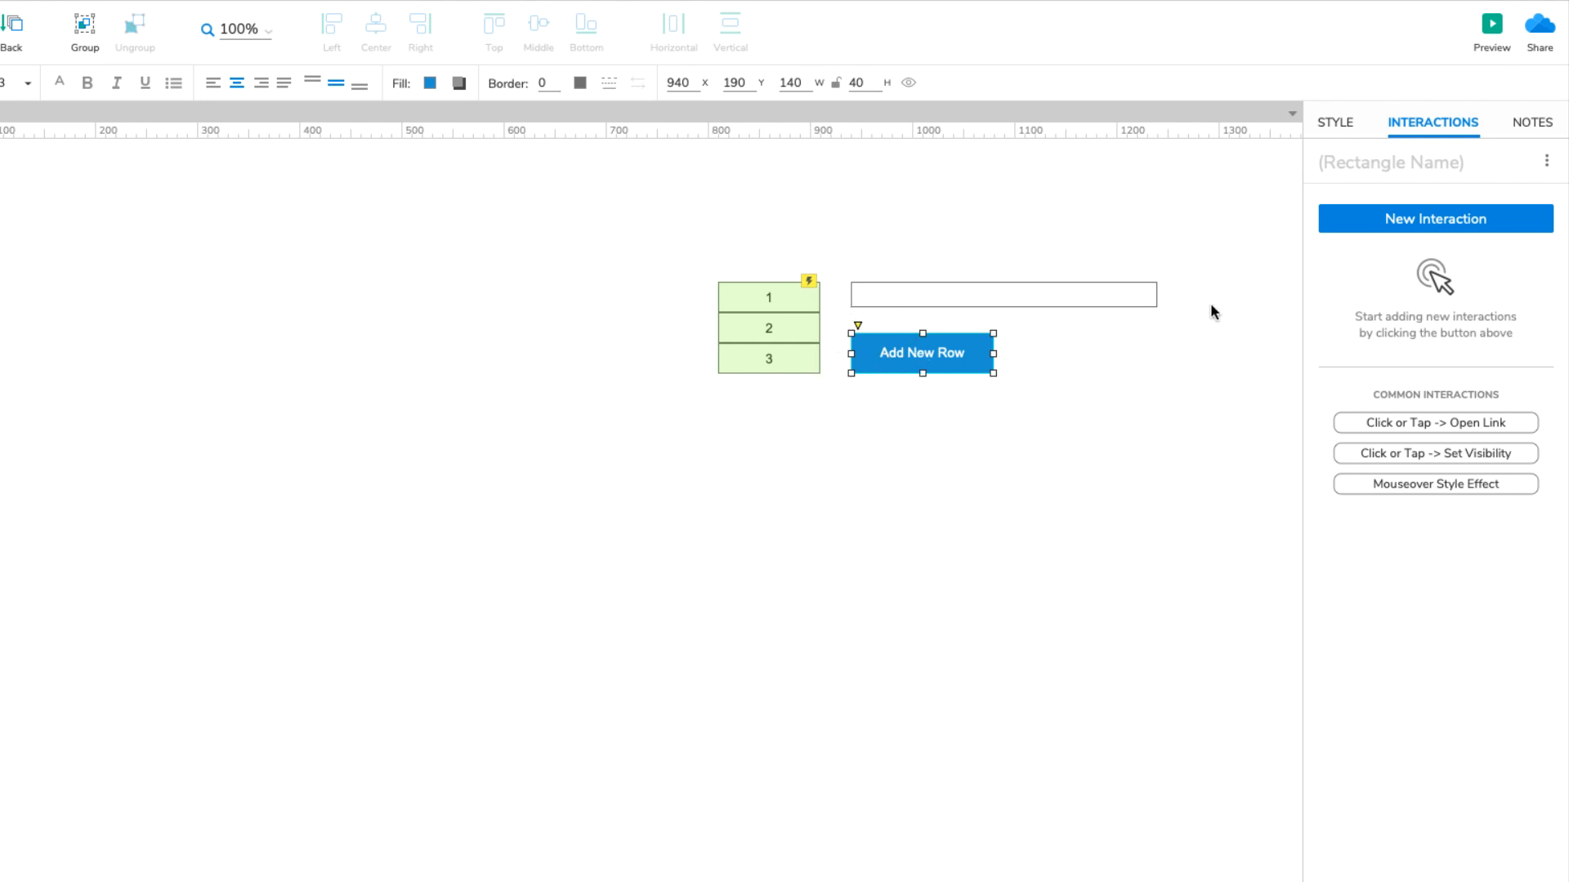
- Add a Click or Tap interaction with an Add Rows action targeting (Repeater)
click(1435, 218)
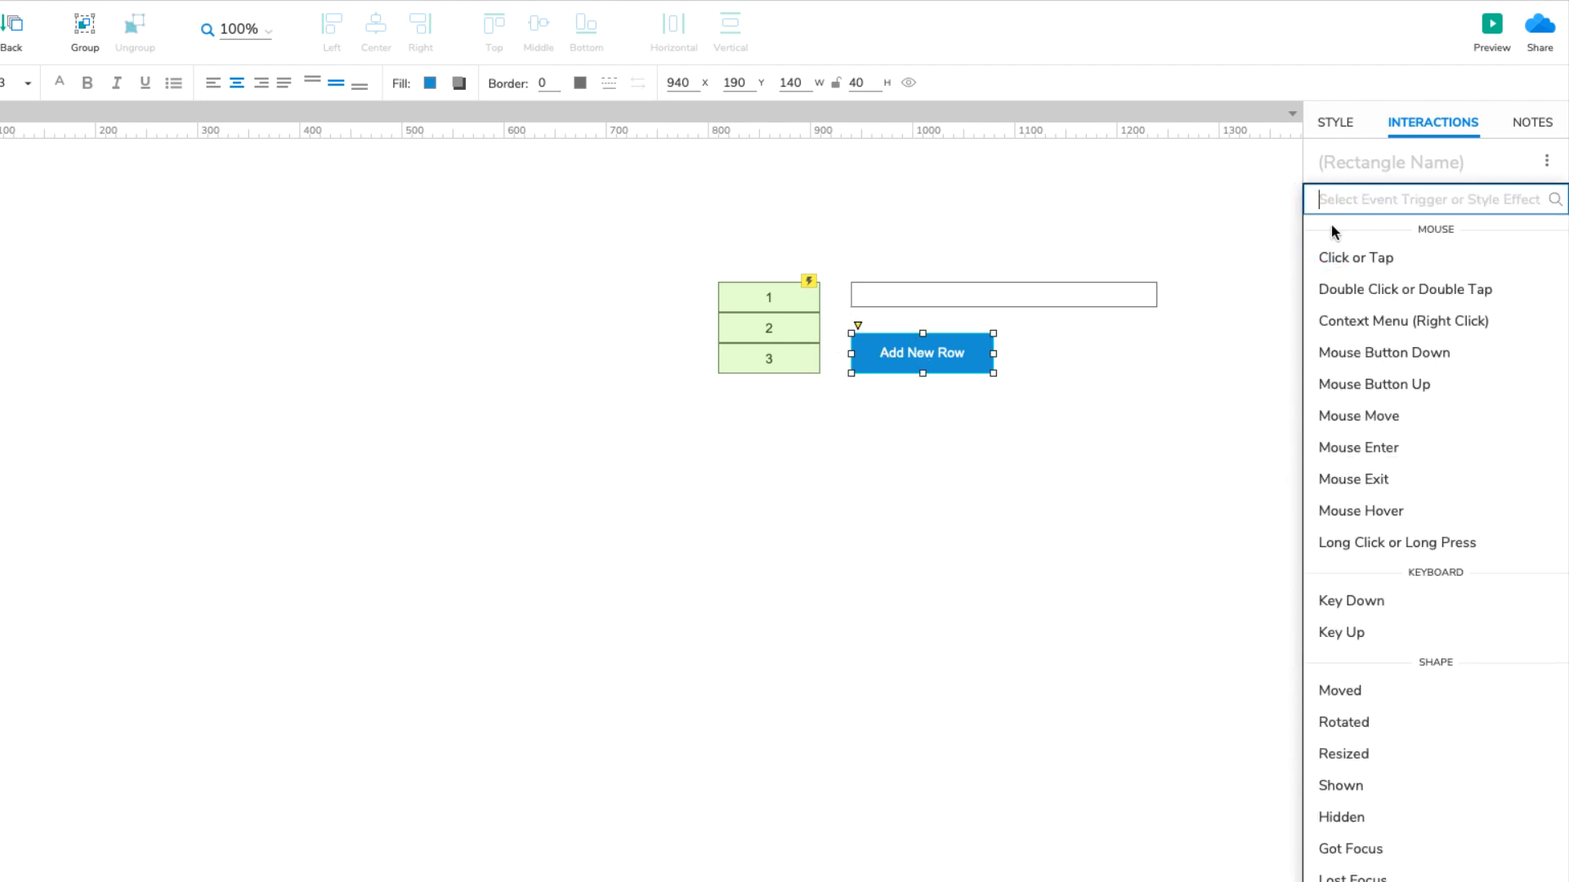
mouse_move(1345, 263)
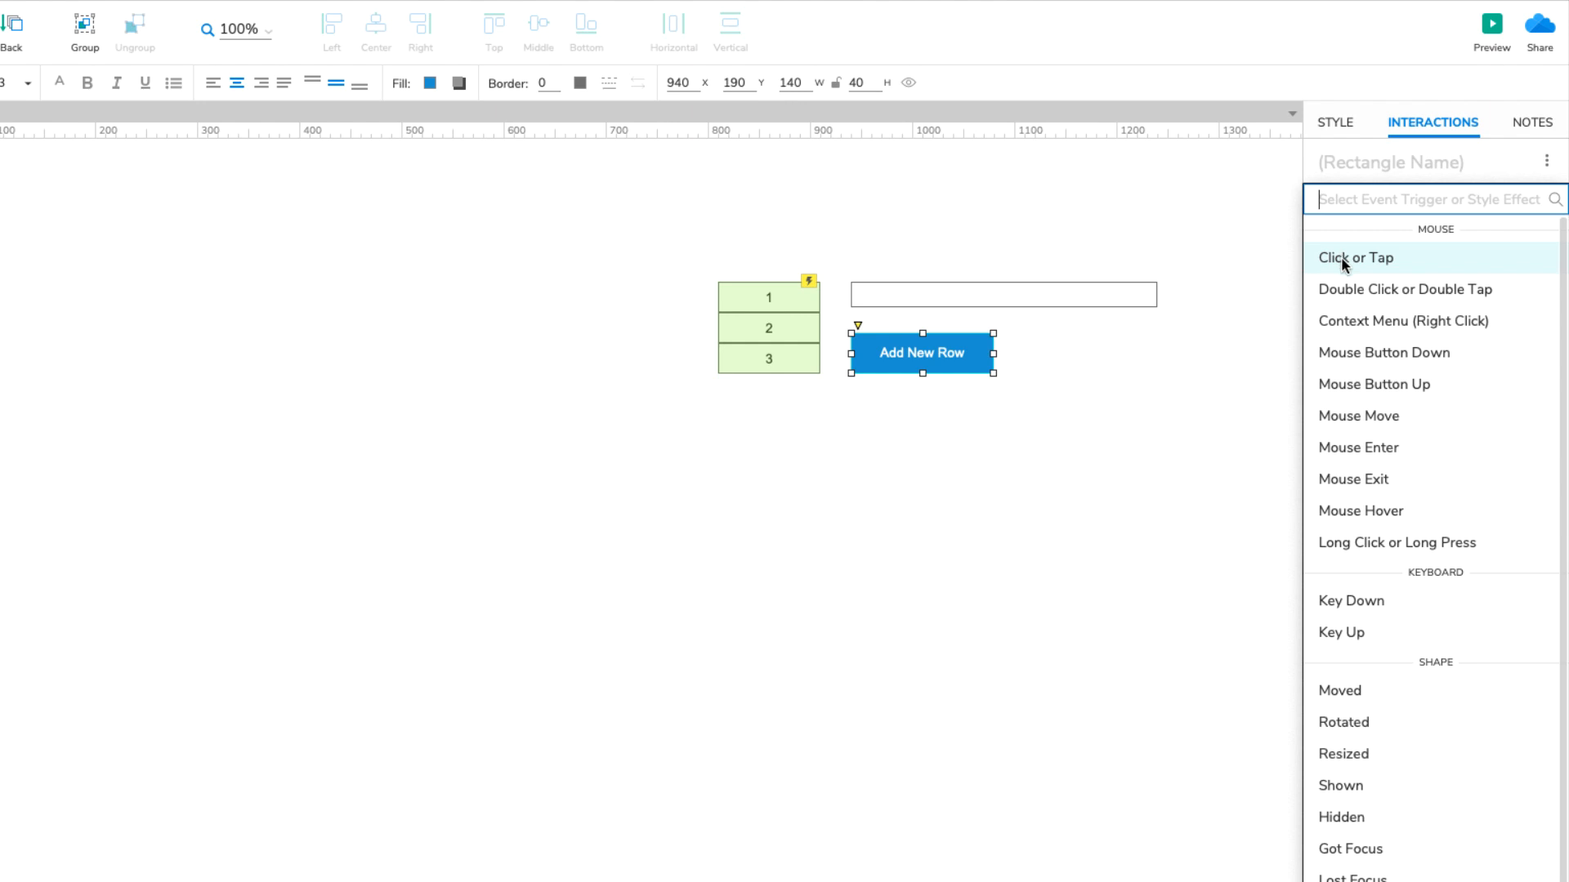
click(1354, 258)
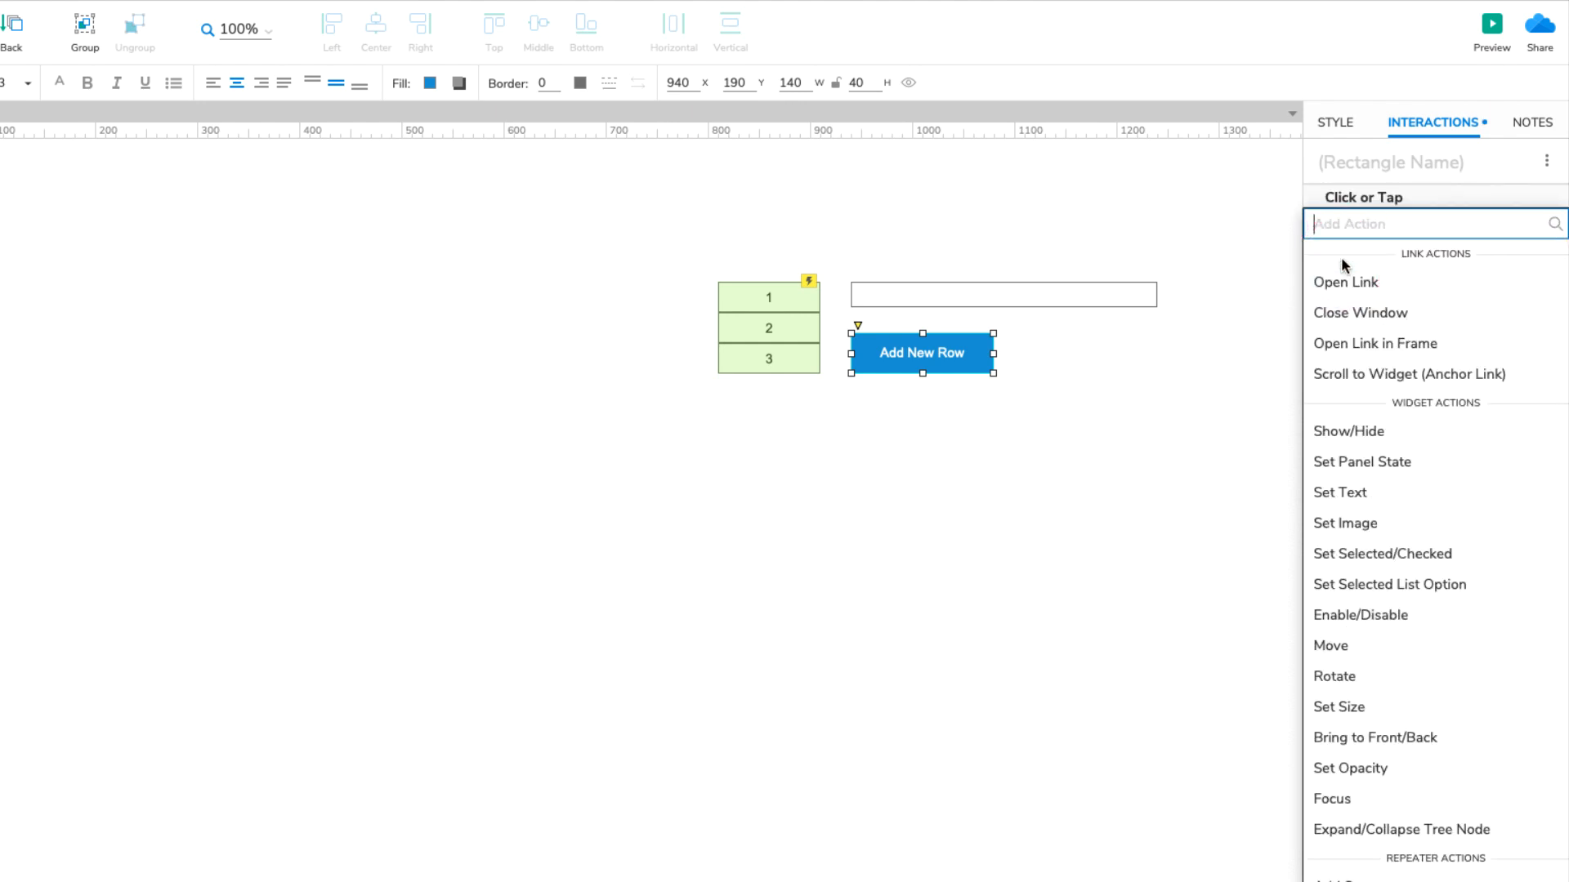
text(add row)
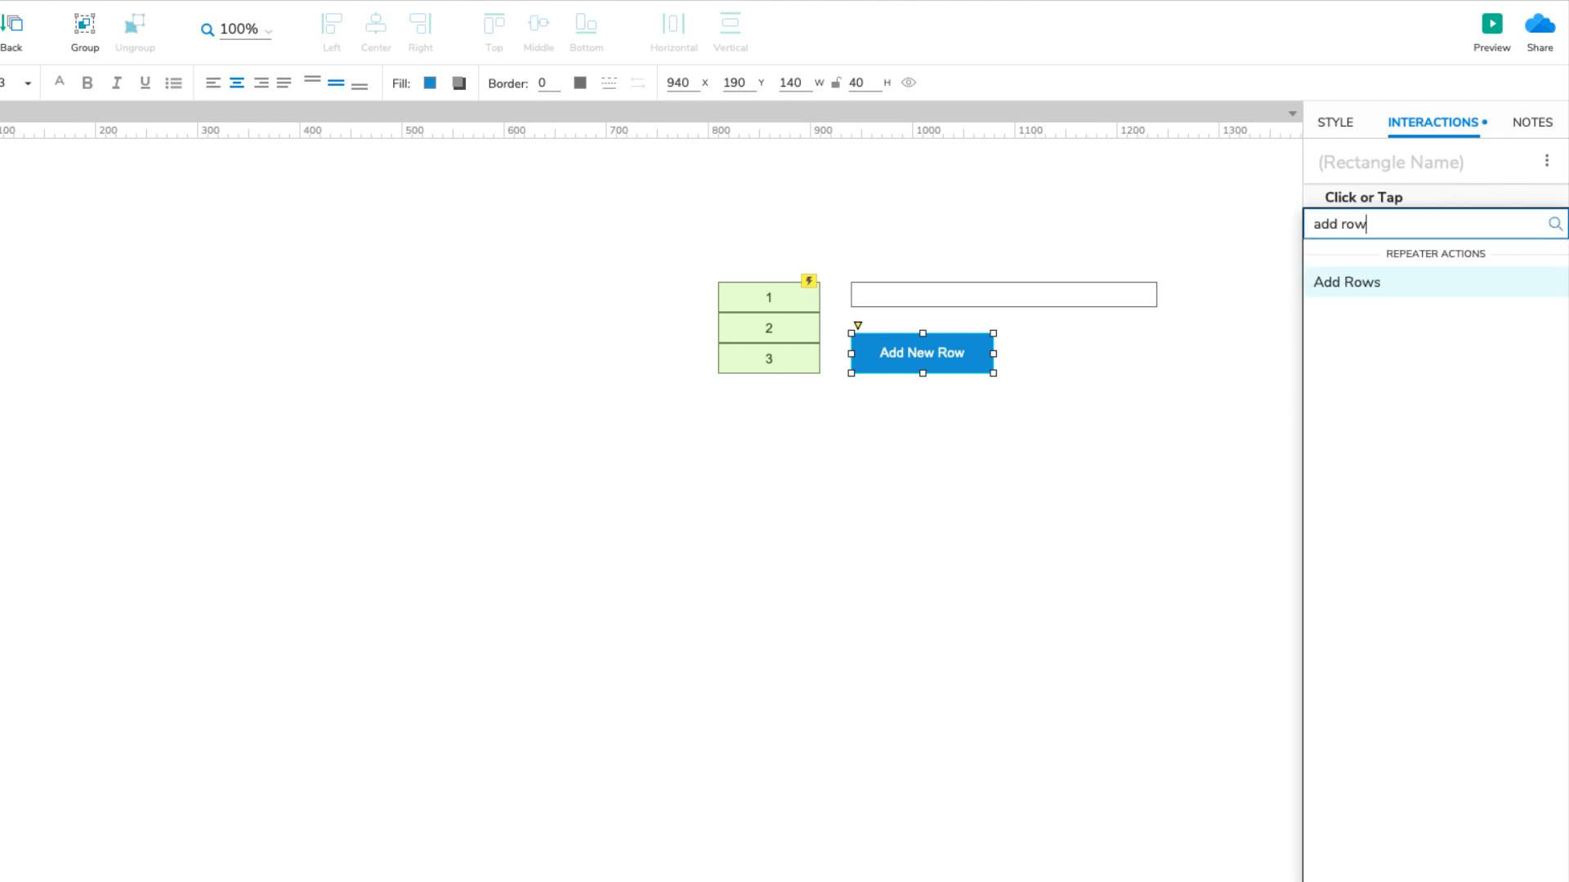
click(1346, 282)
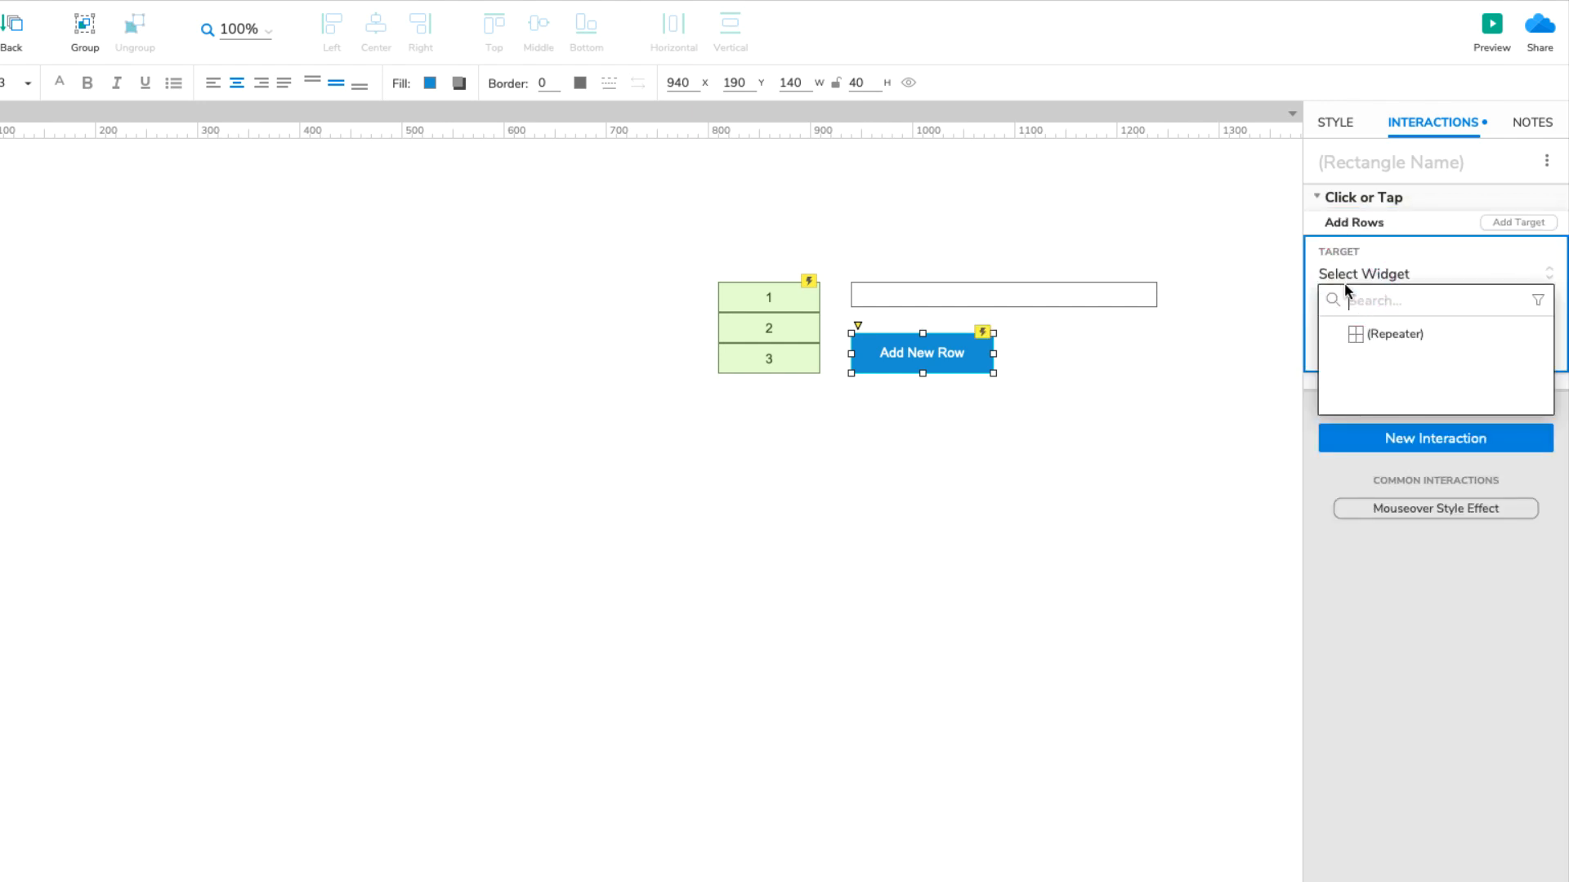
click(1386, 335)
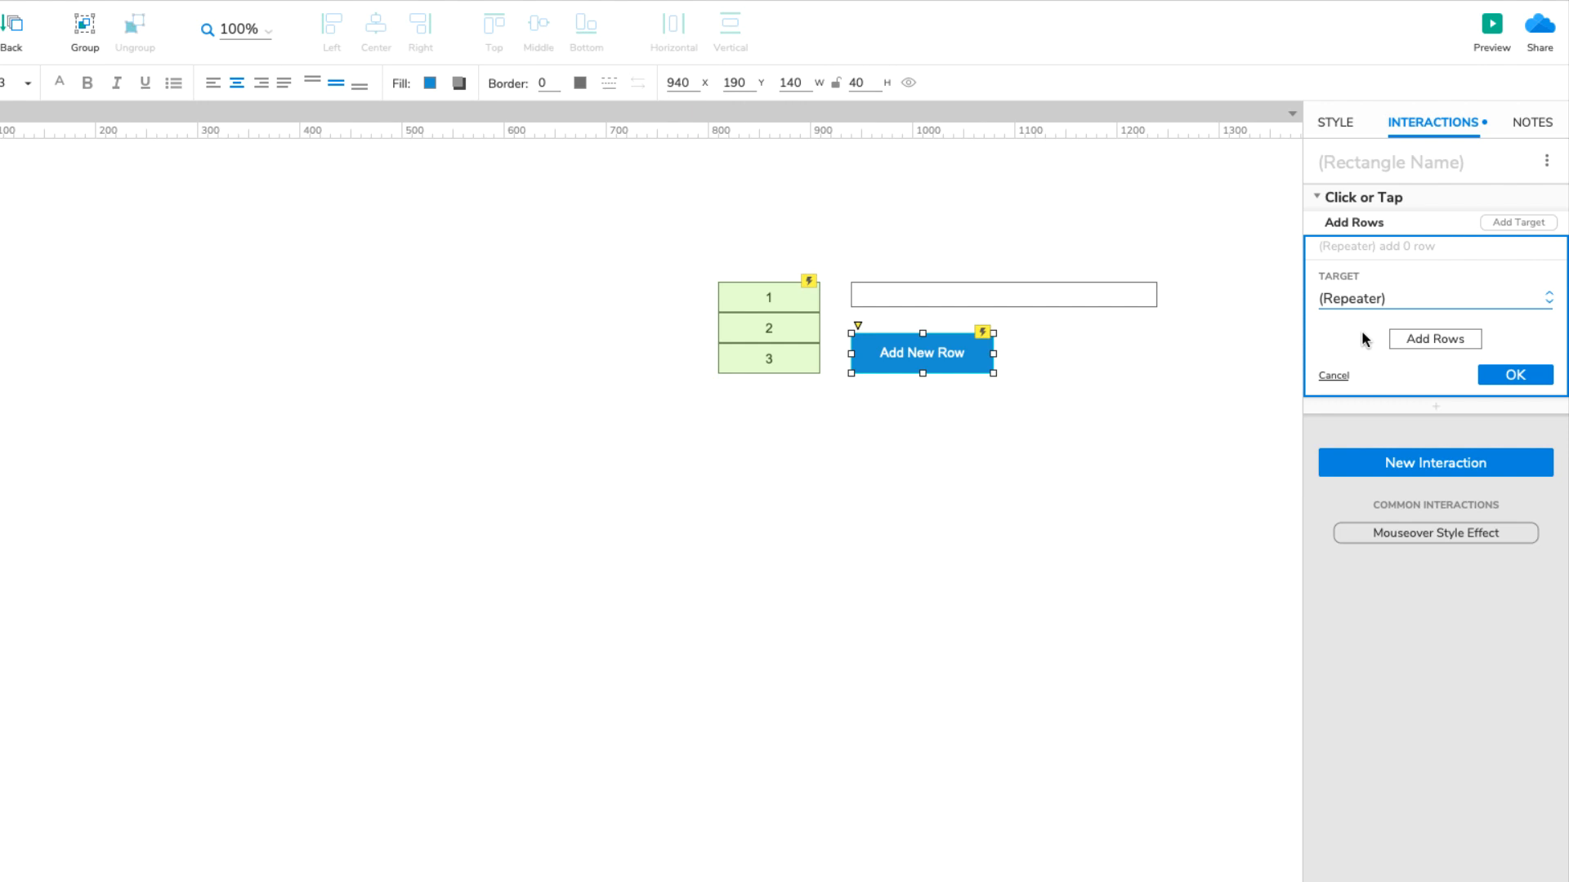
click(1434, 338)
text(Add Row)
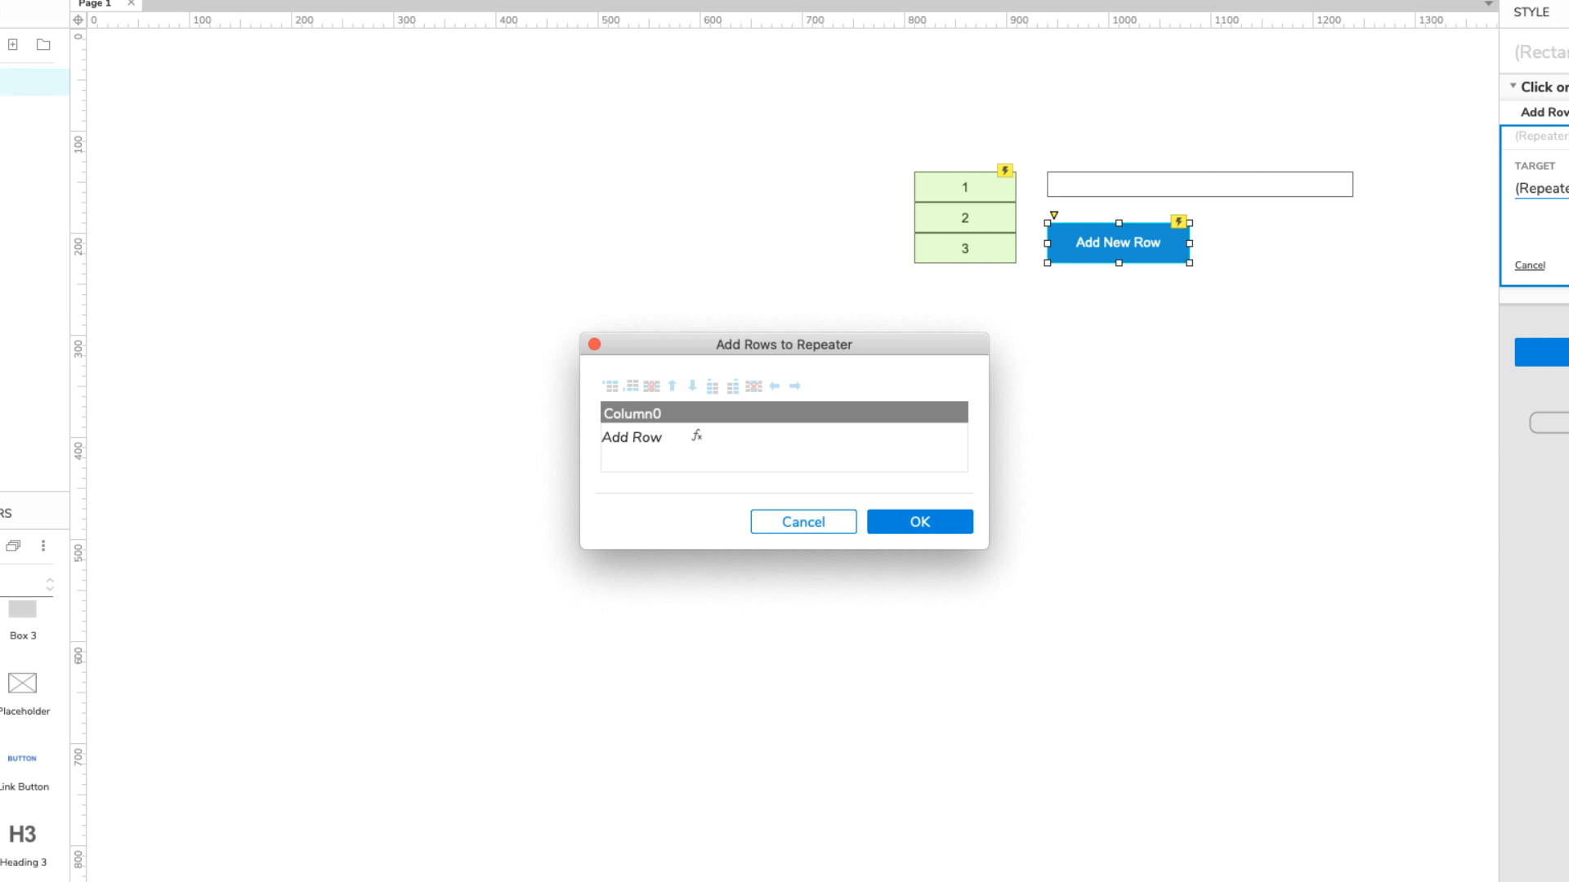
mouse_move(728, 439)
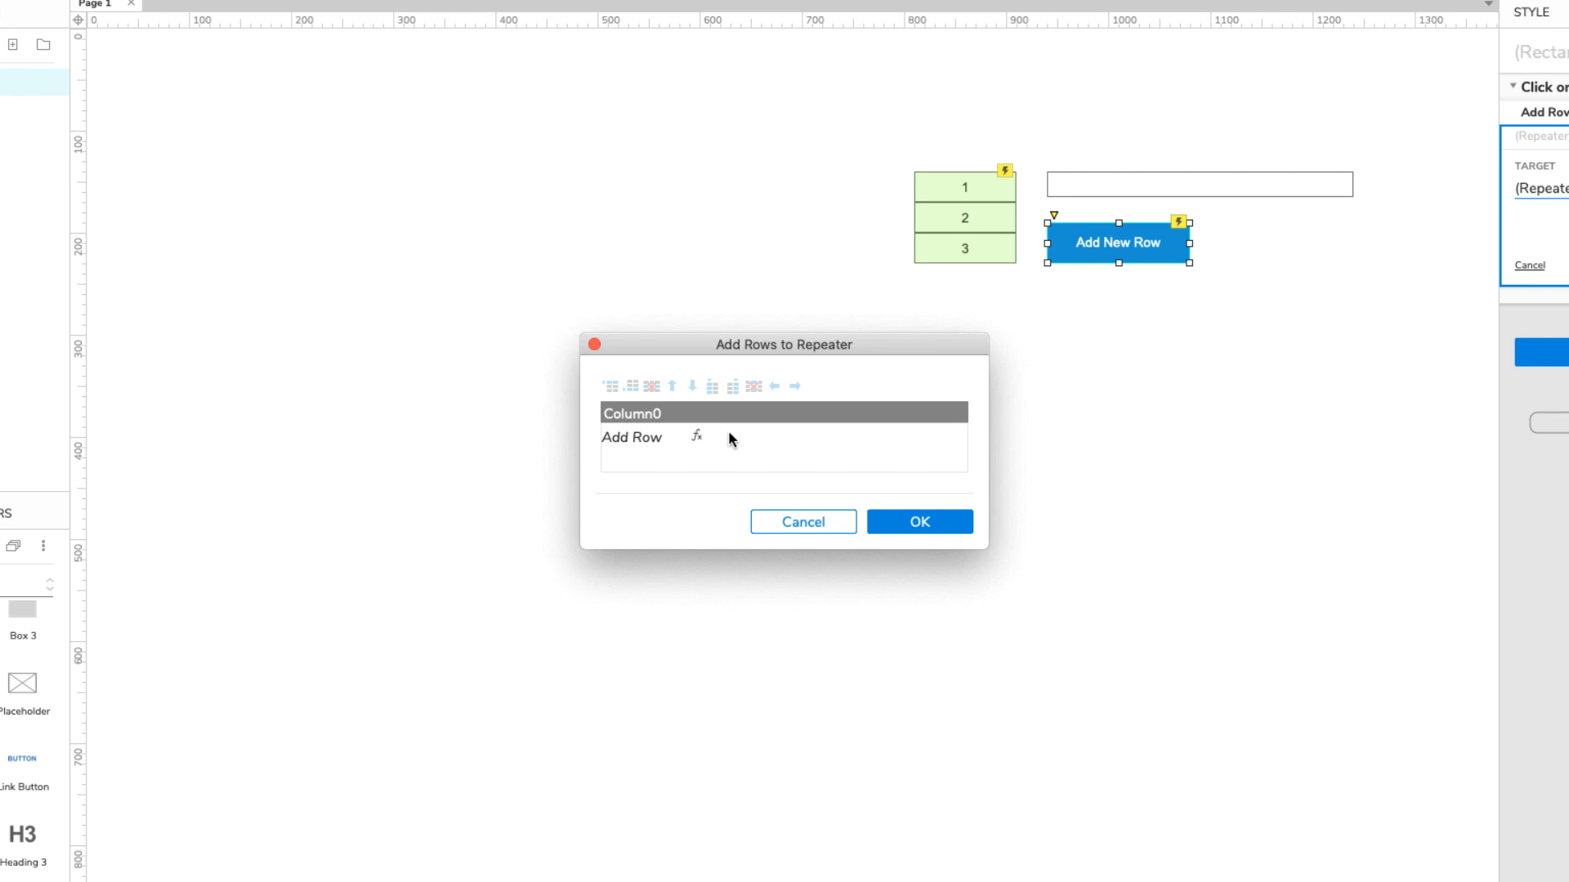
- Try 'text' and '987' as Column0's new-row value, then dismiss the row context menu
click(669, 437)
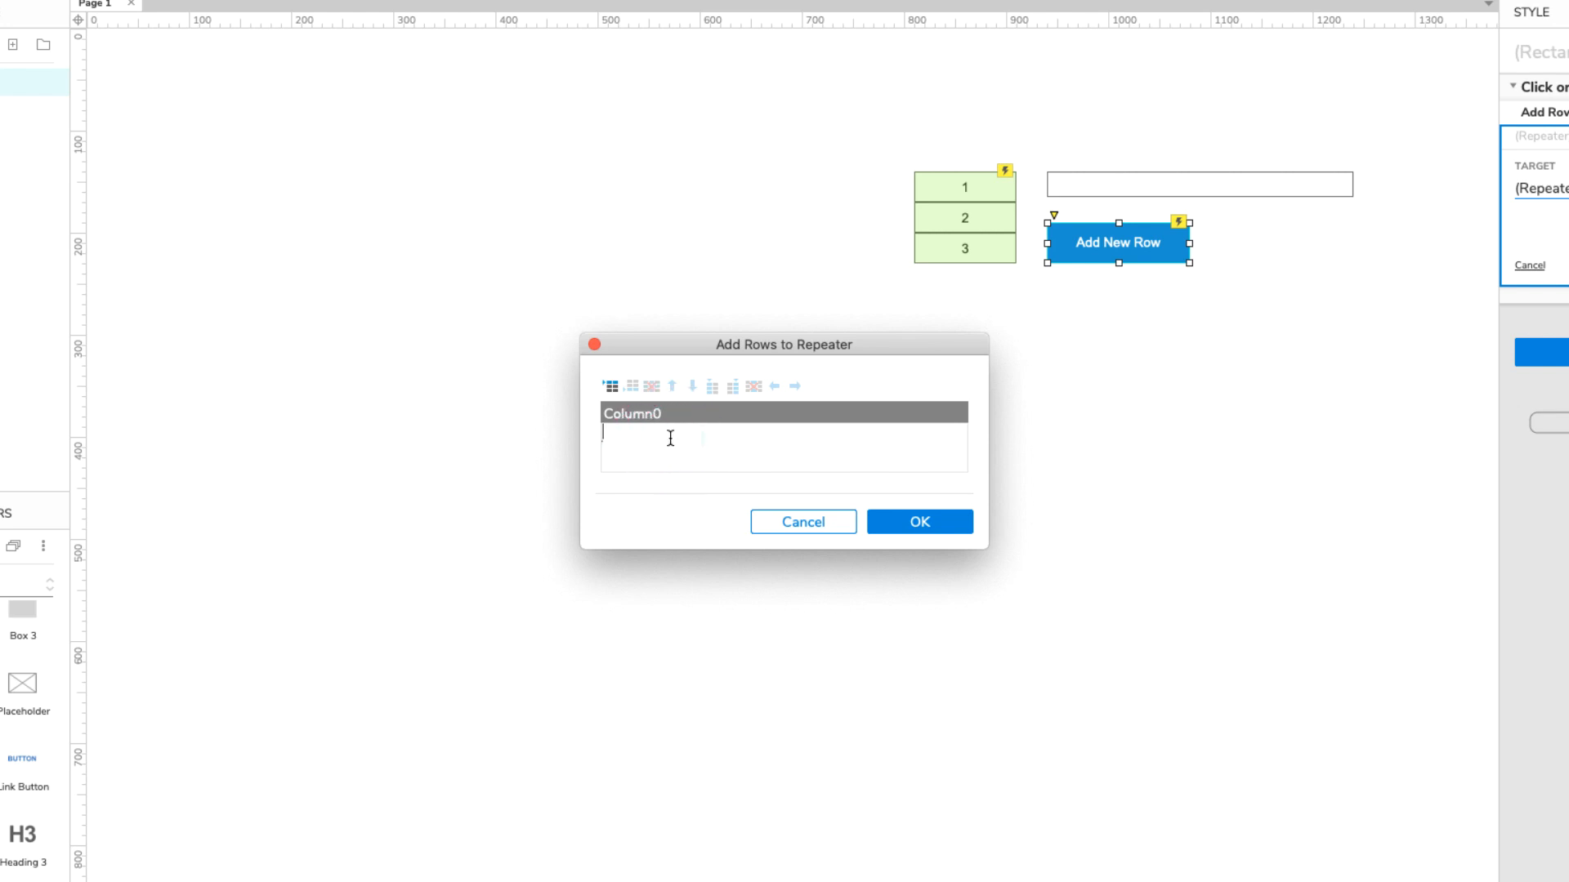
text(text)
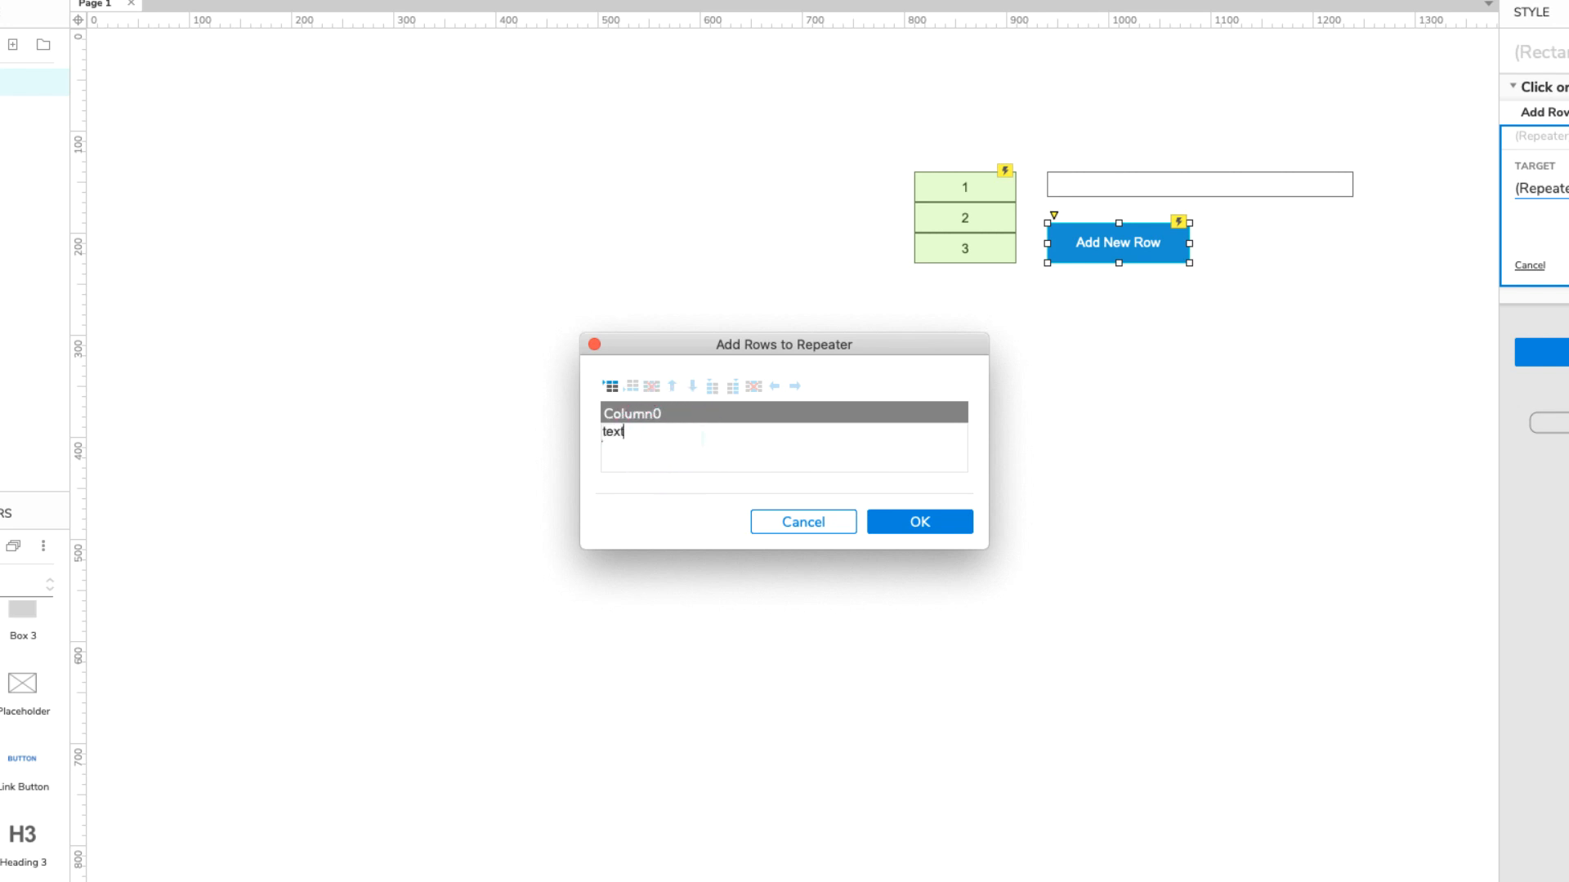
text(987)
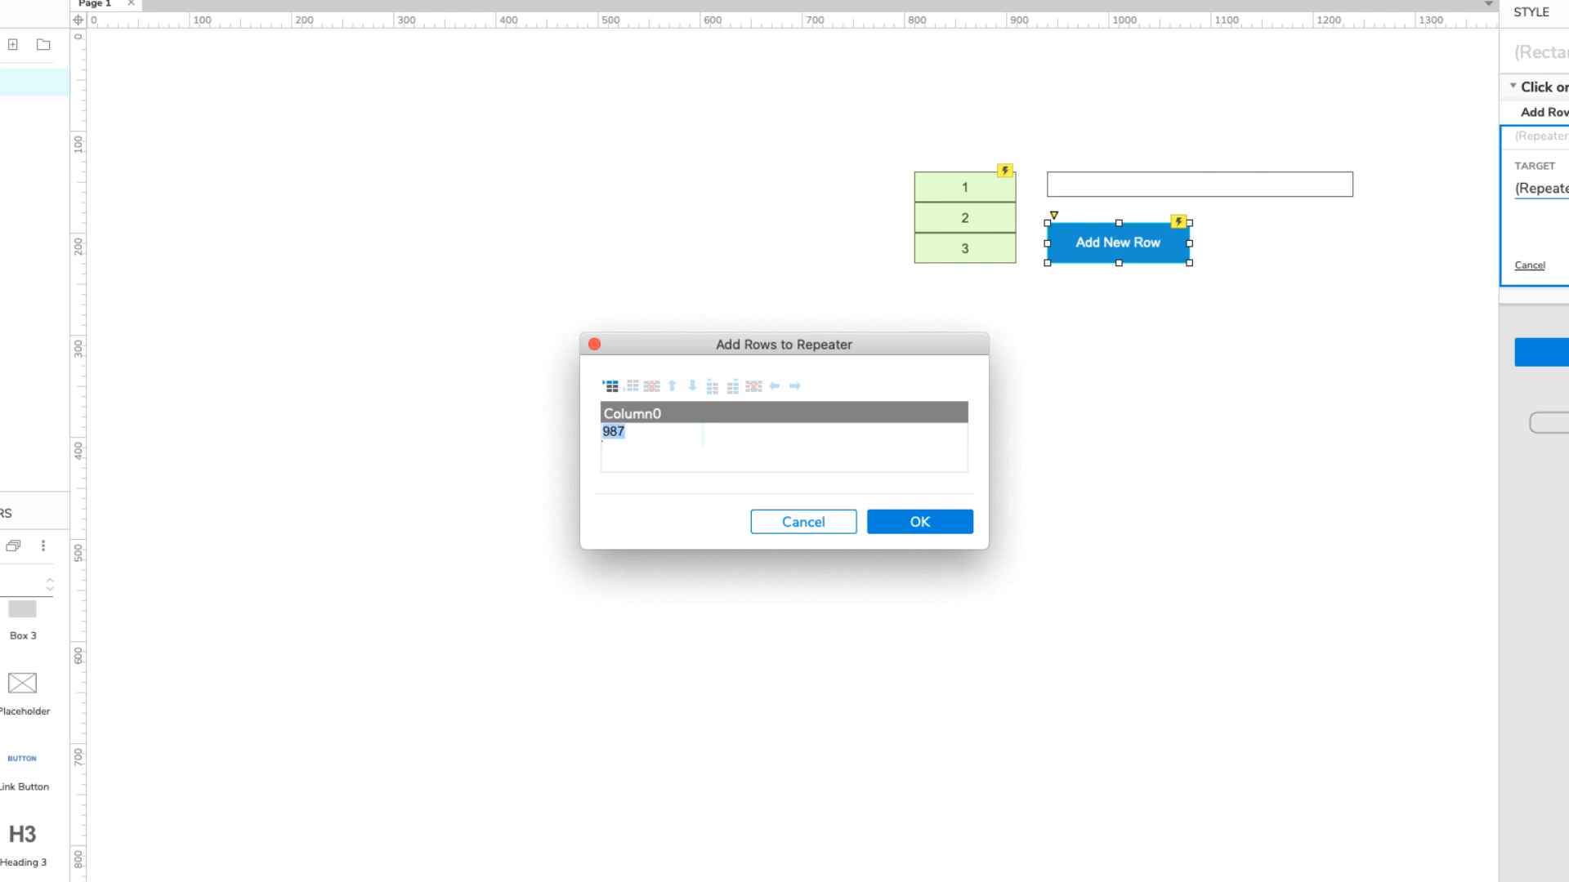
right_click(630, 438)
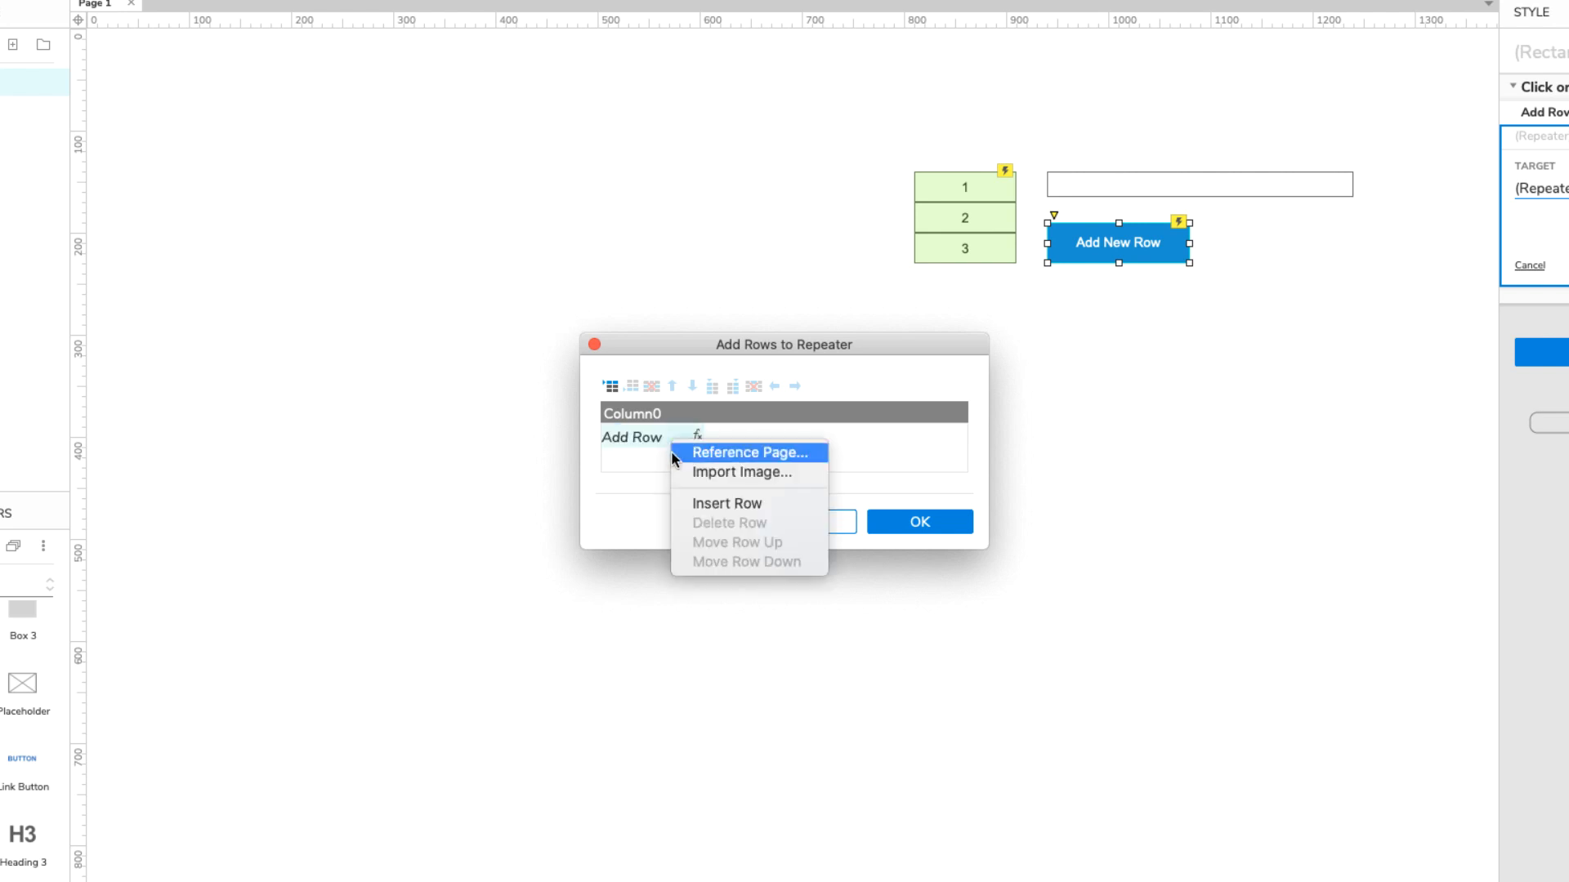
mouse_move(684, 476)
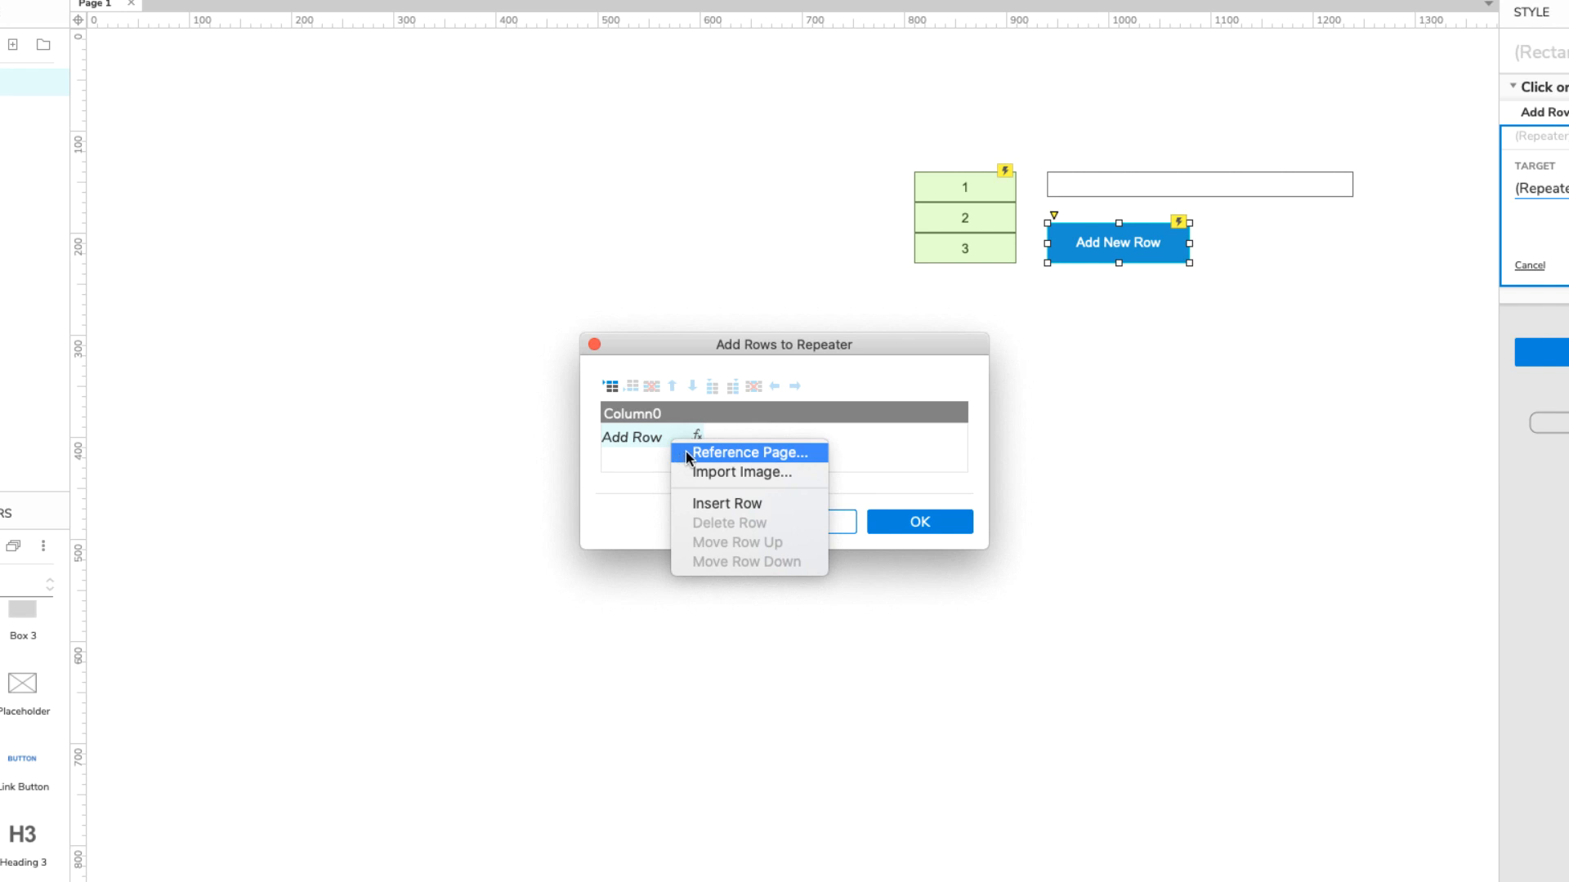
click(653, 455)
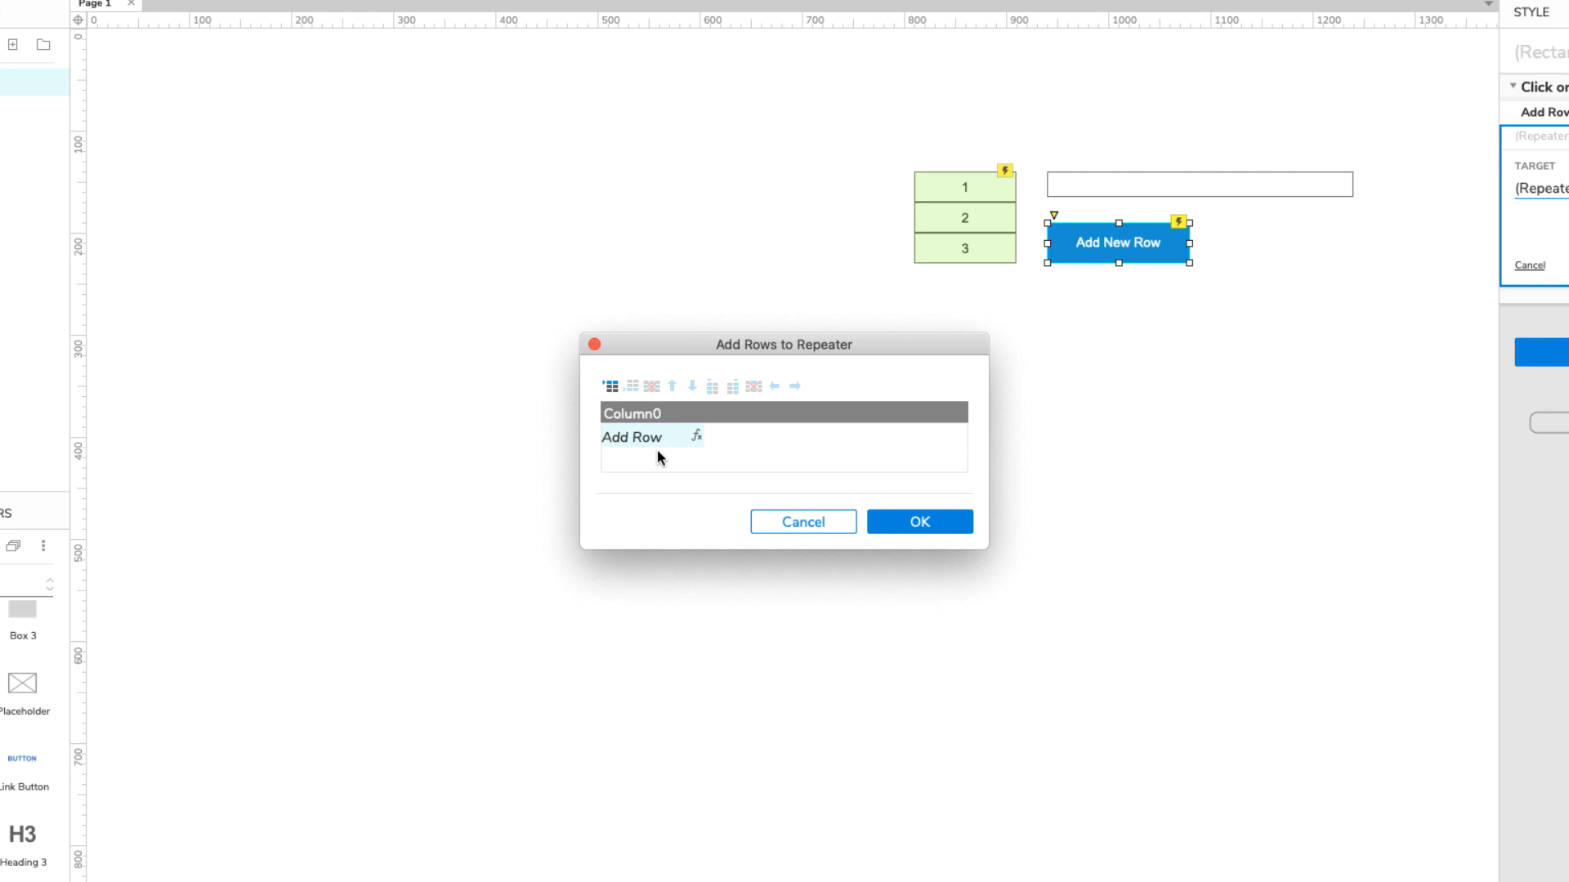
mouse_move(698, 442)
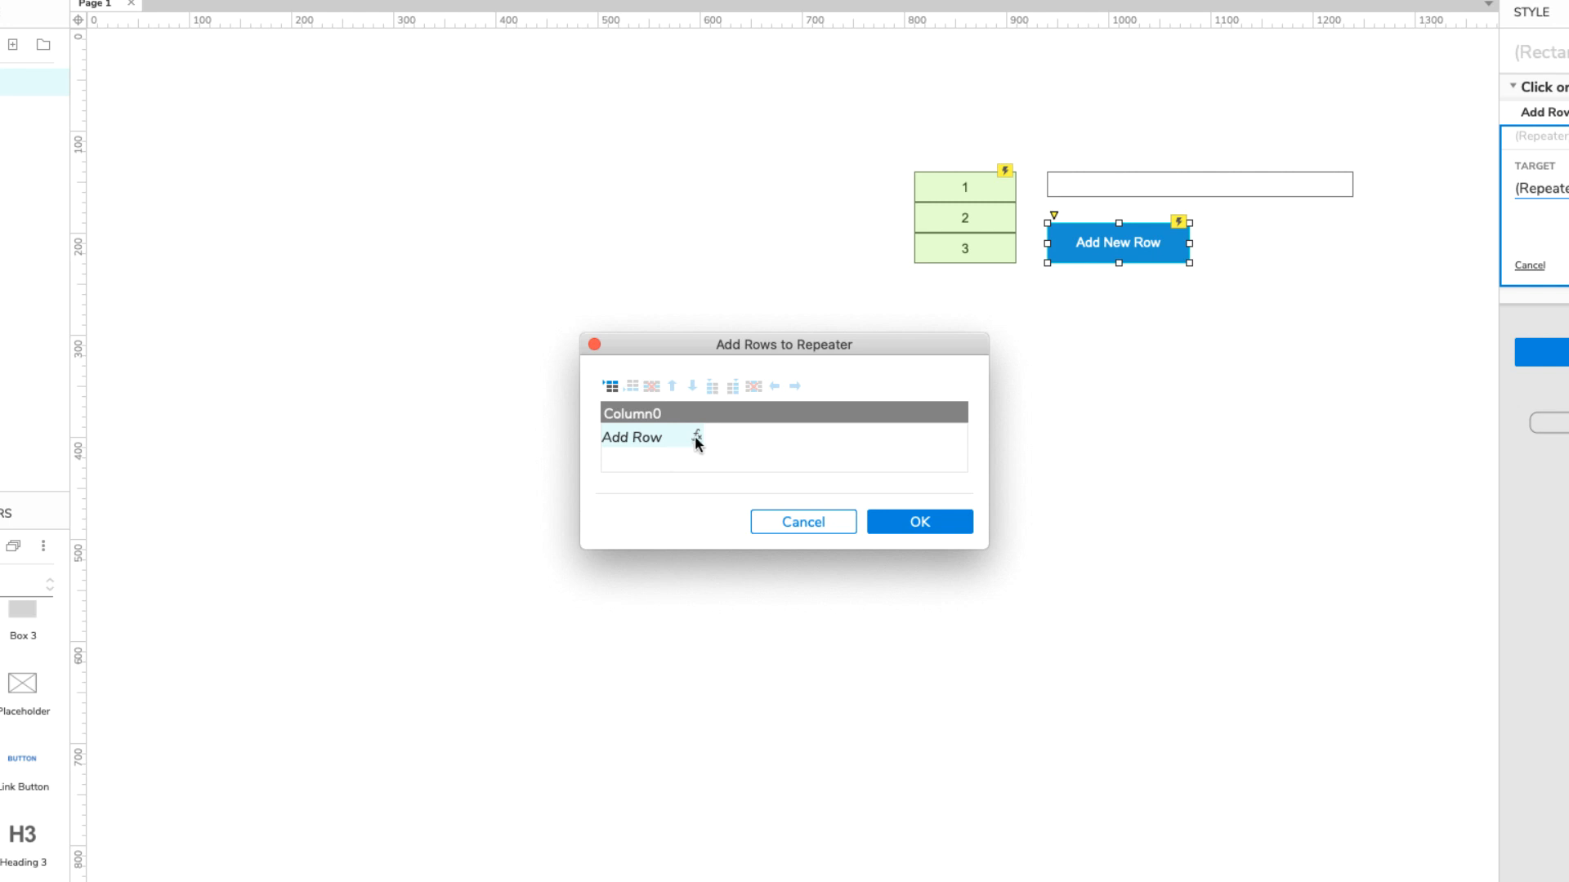
- Set Column0's value to [[ UserText ]], a local variable holding the Text Field's text
click(694, 438)
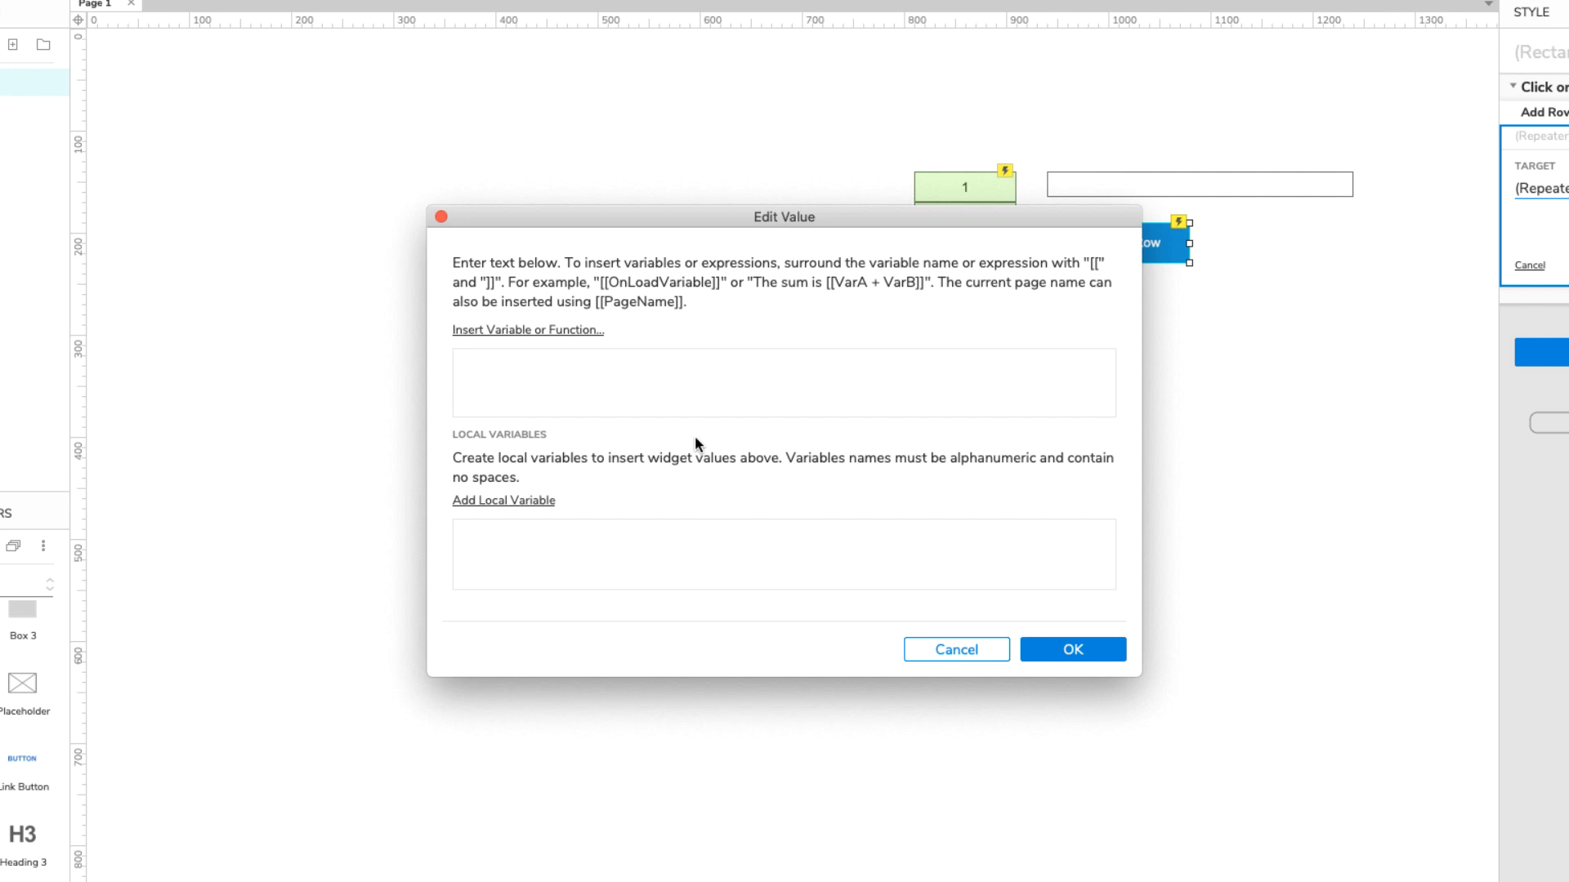
mouse_move(582, 496)
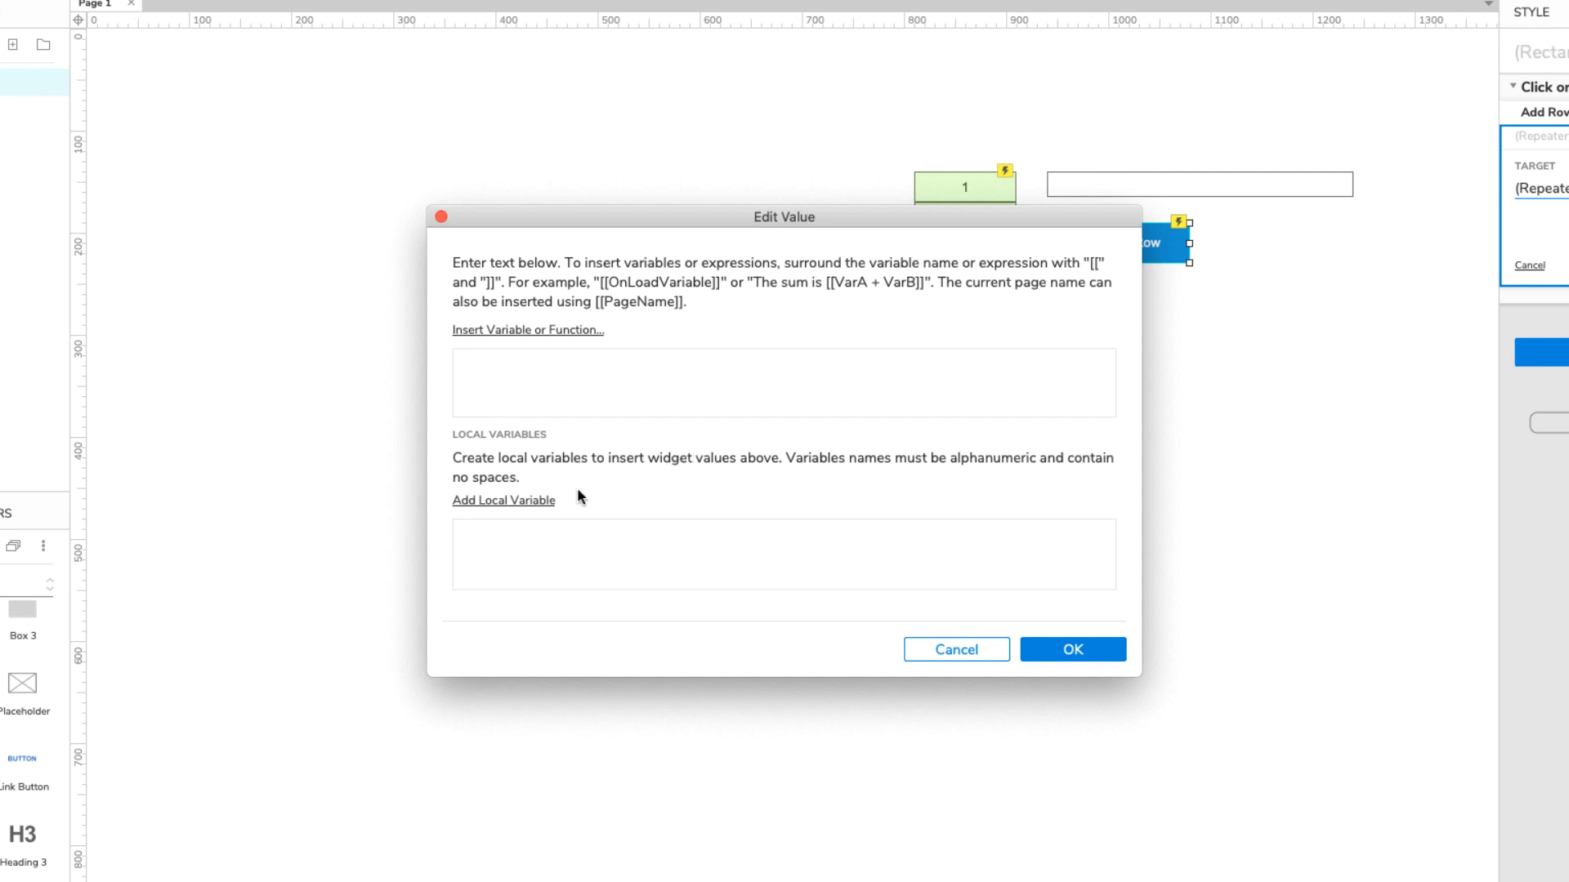
click(502, 500)
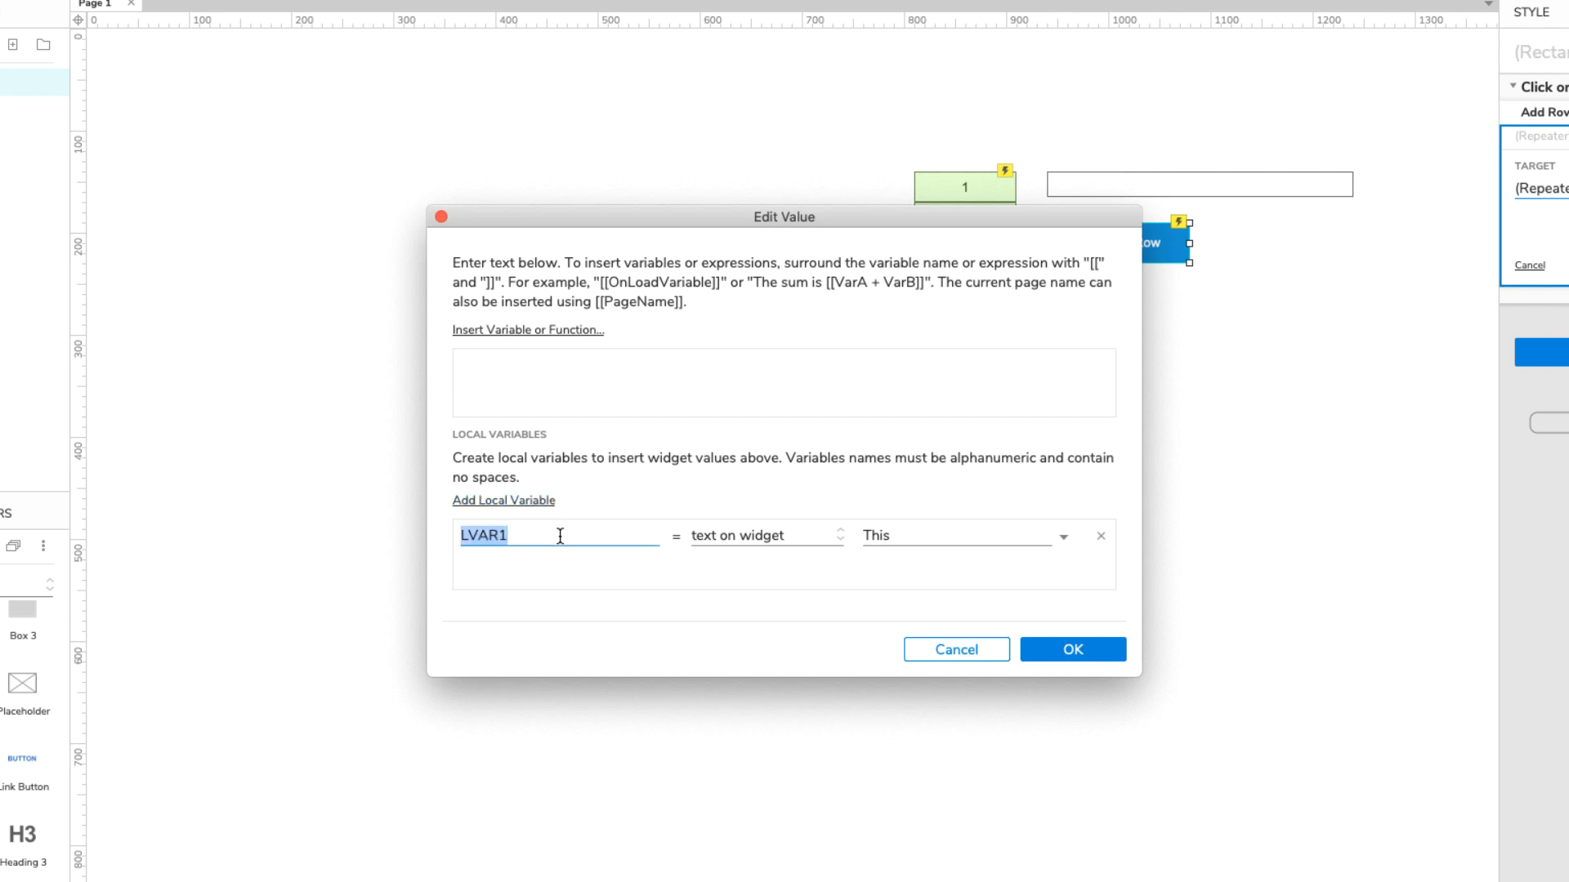
text(UserText)
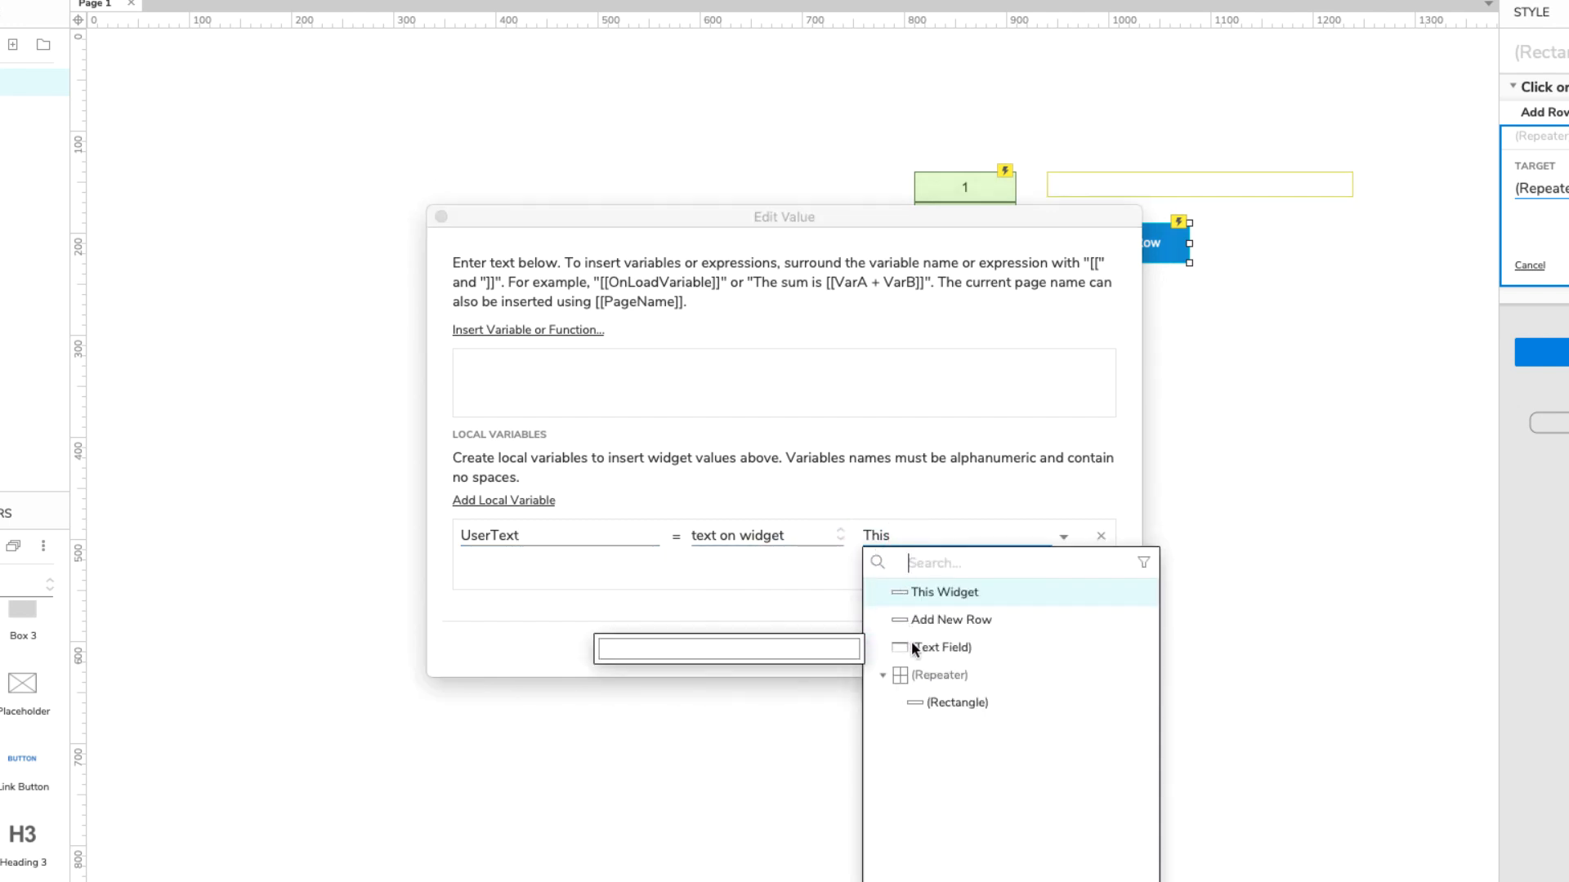
click(940, 647)
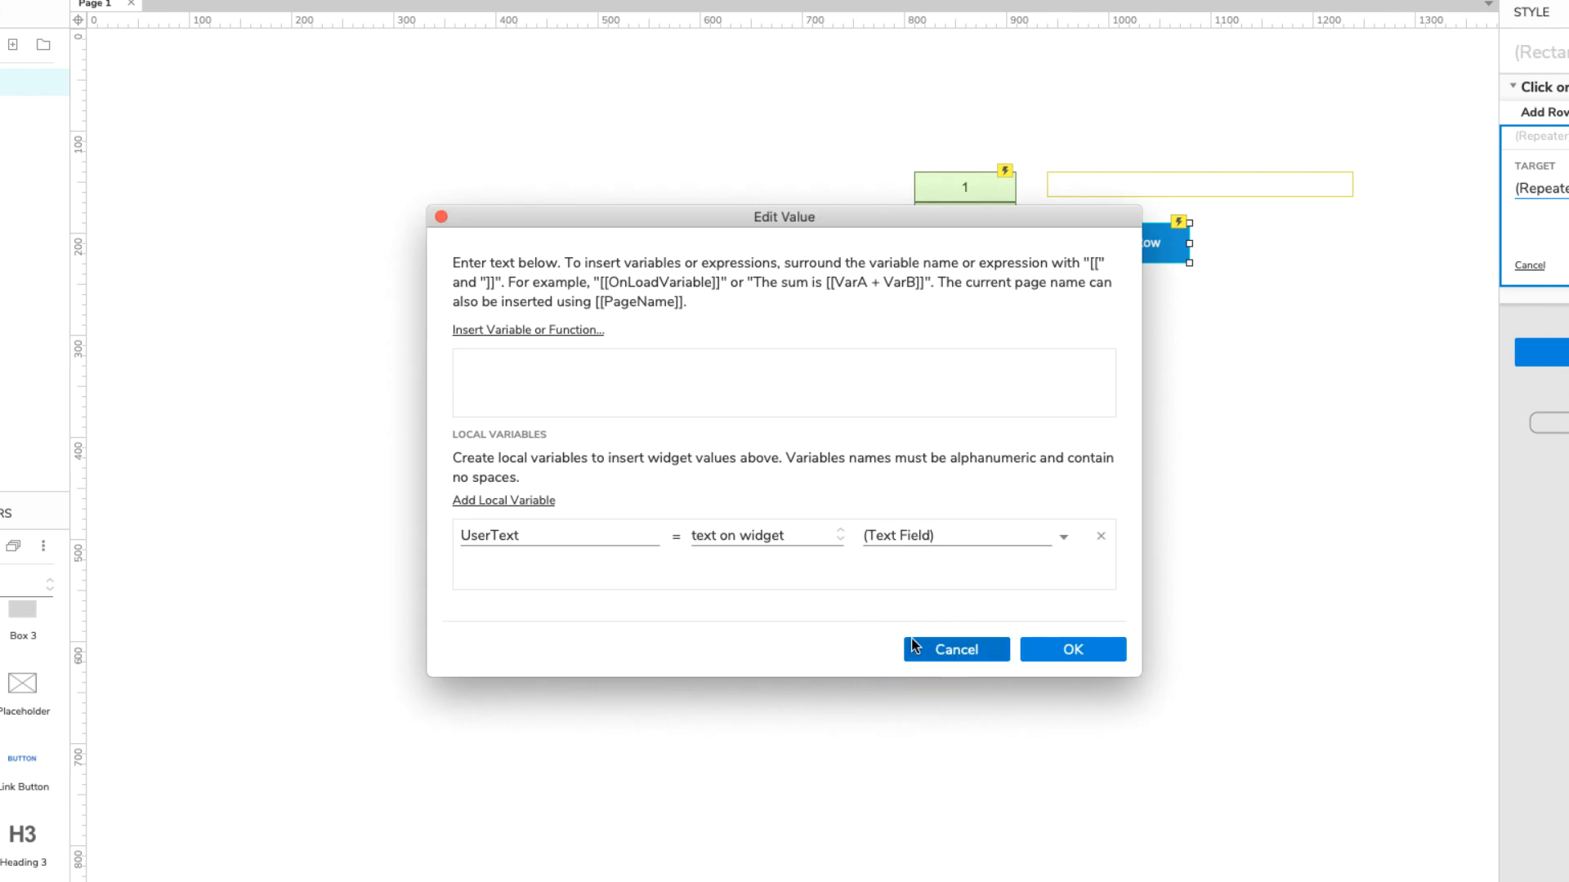
text([[)
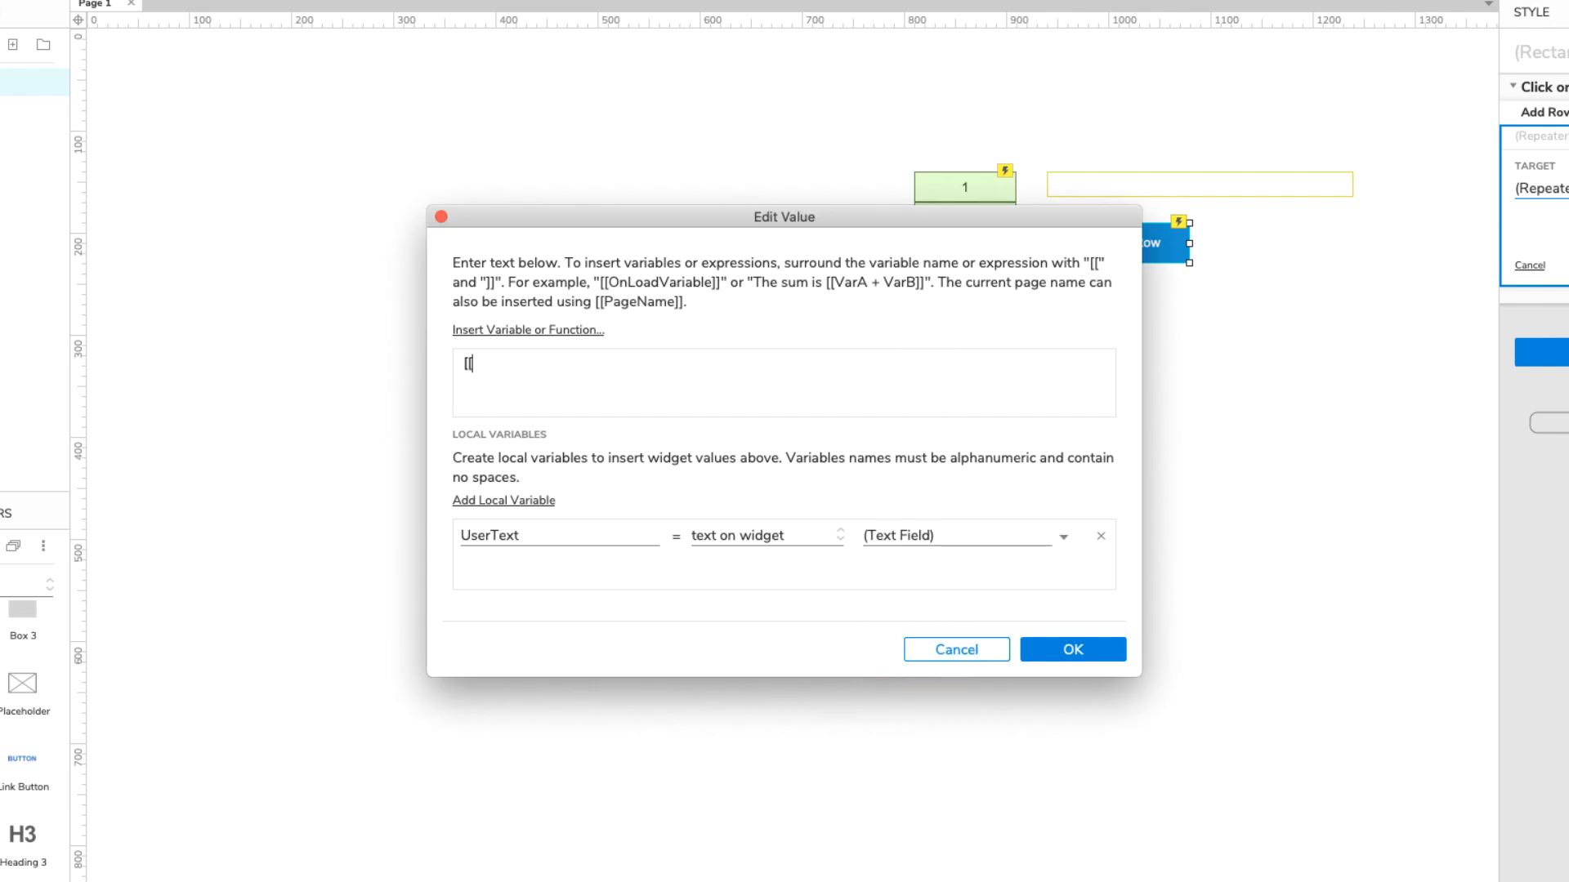
text([ UserText)
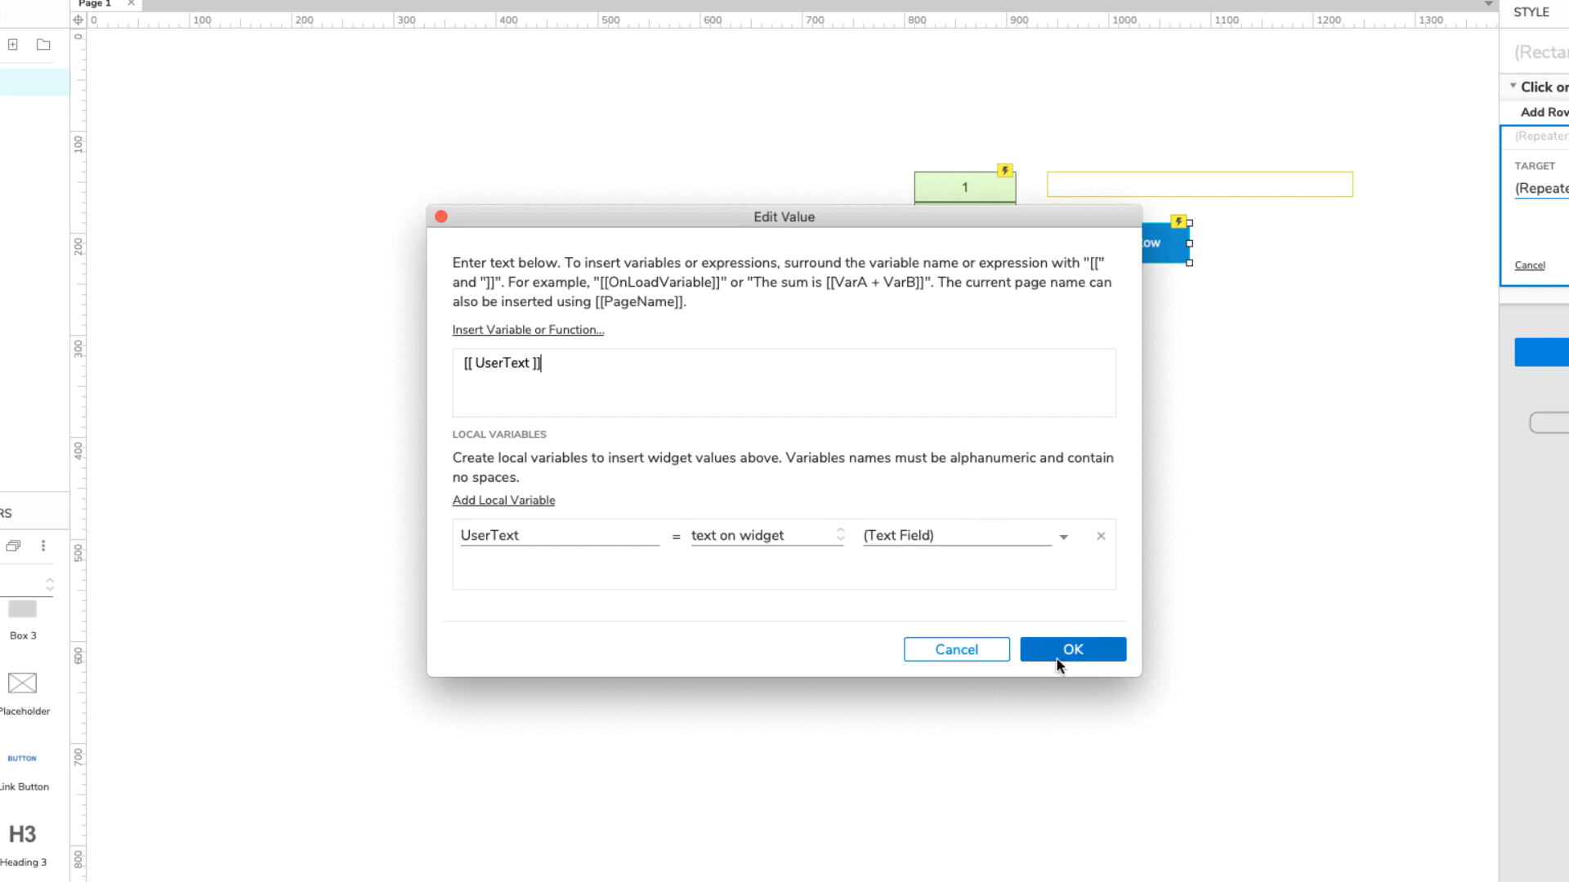
click(1072, 650)
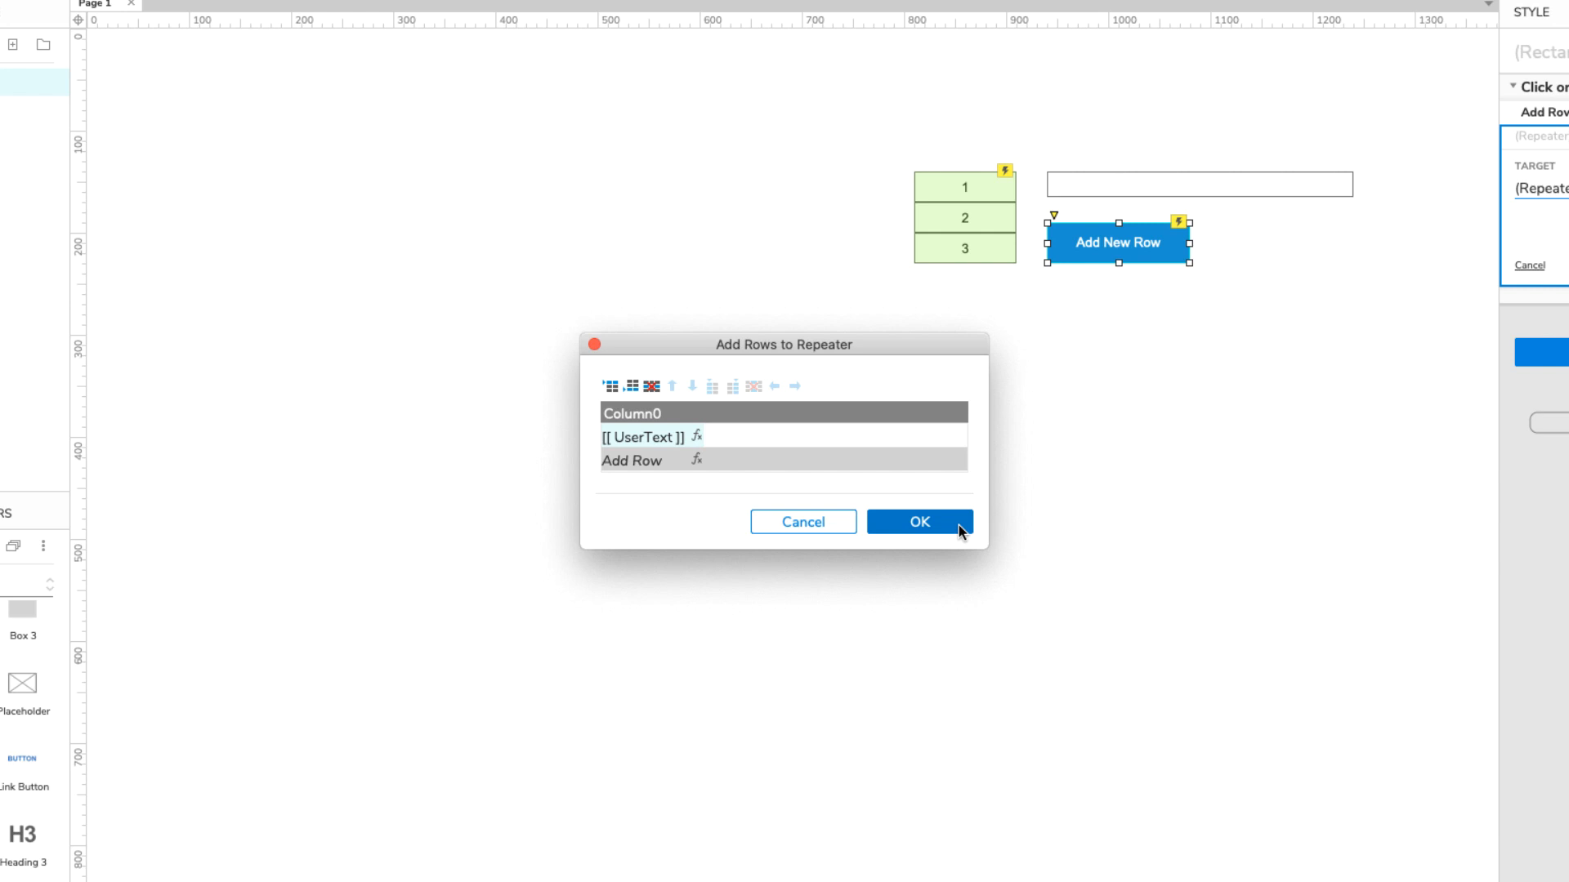
- Confirm the rows and save the action as '(Repeater) add 1 row'
click(919, 522)
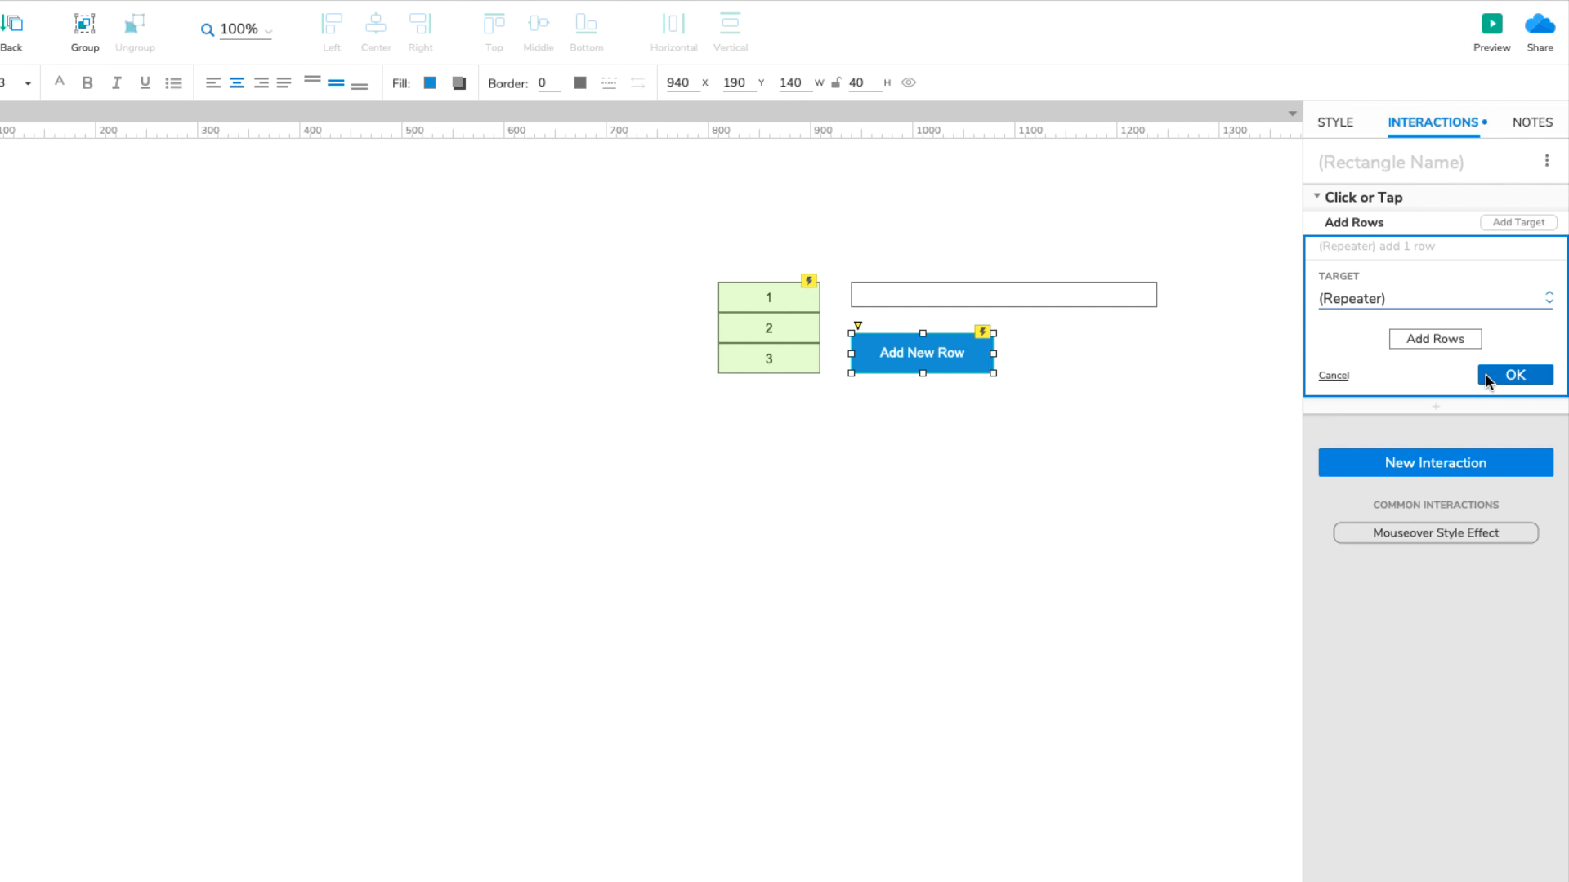
click(1515, 374)
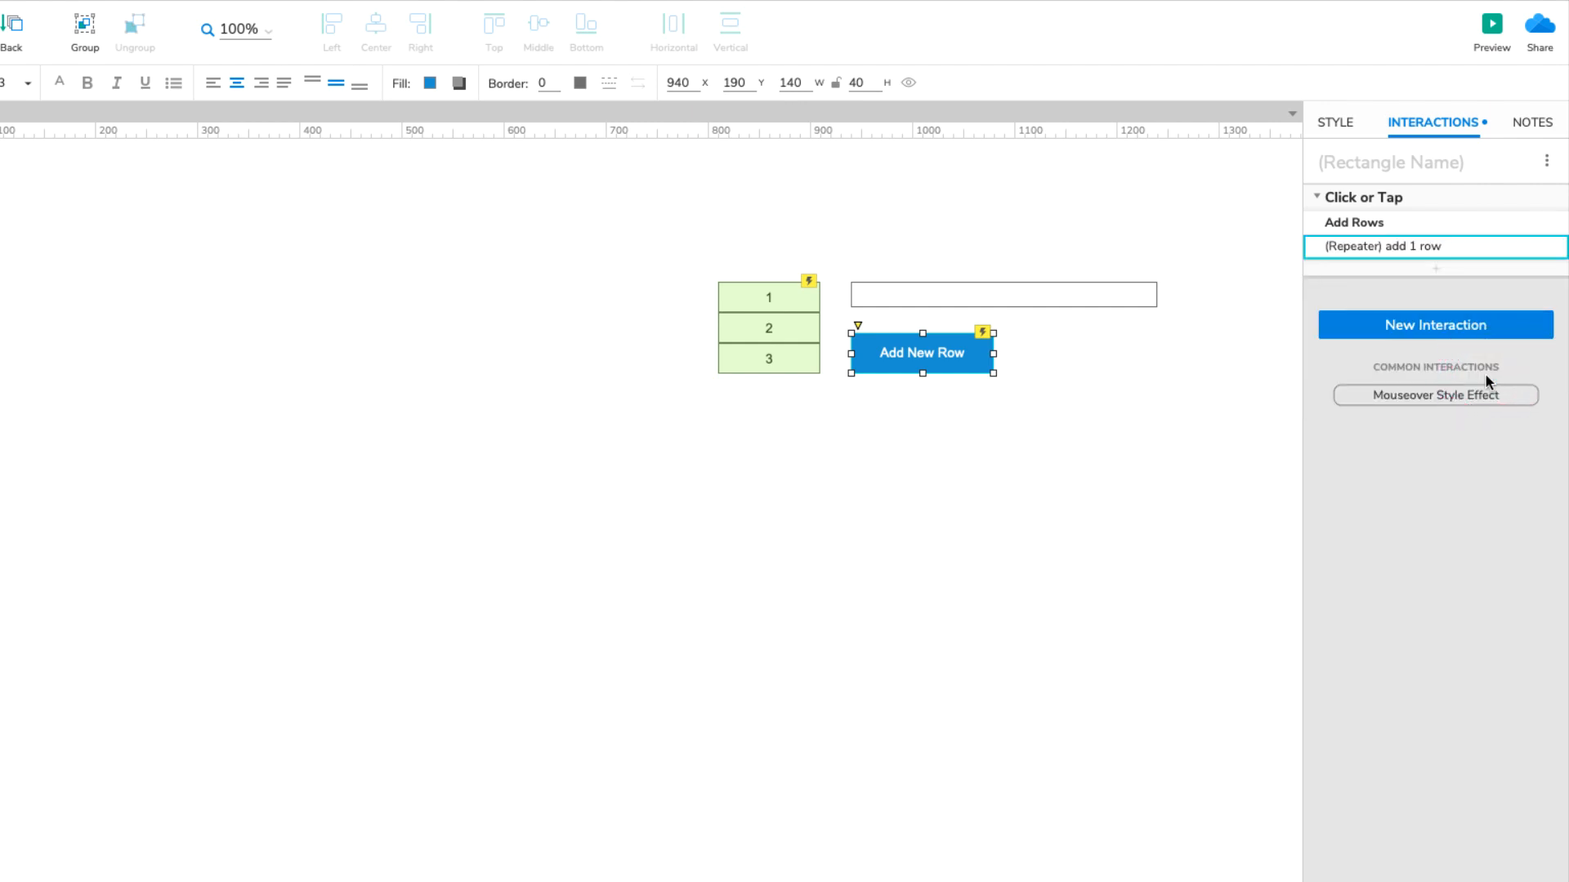
mouse_move(1486, 61)
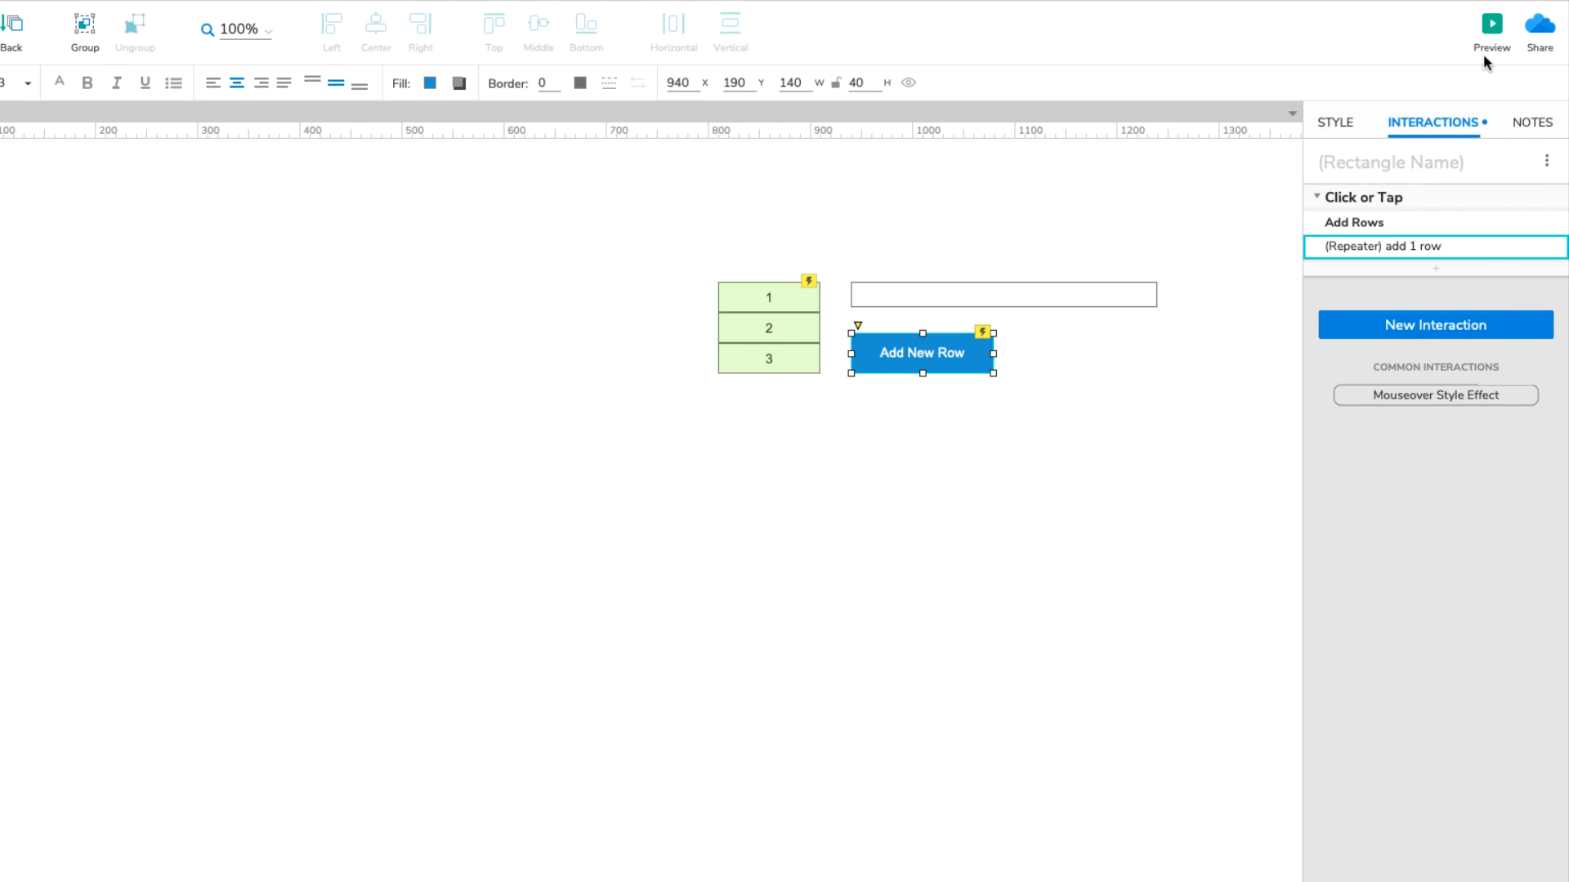
- Launch the browser preview and append 'test' and '789' as rows via Add New Row
click(1494, 20)
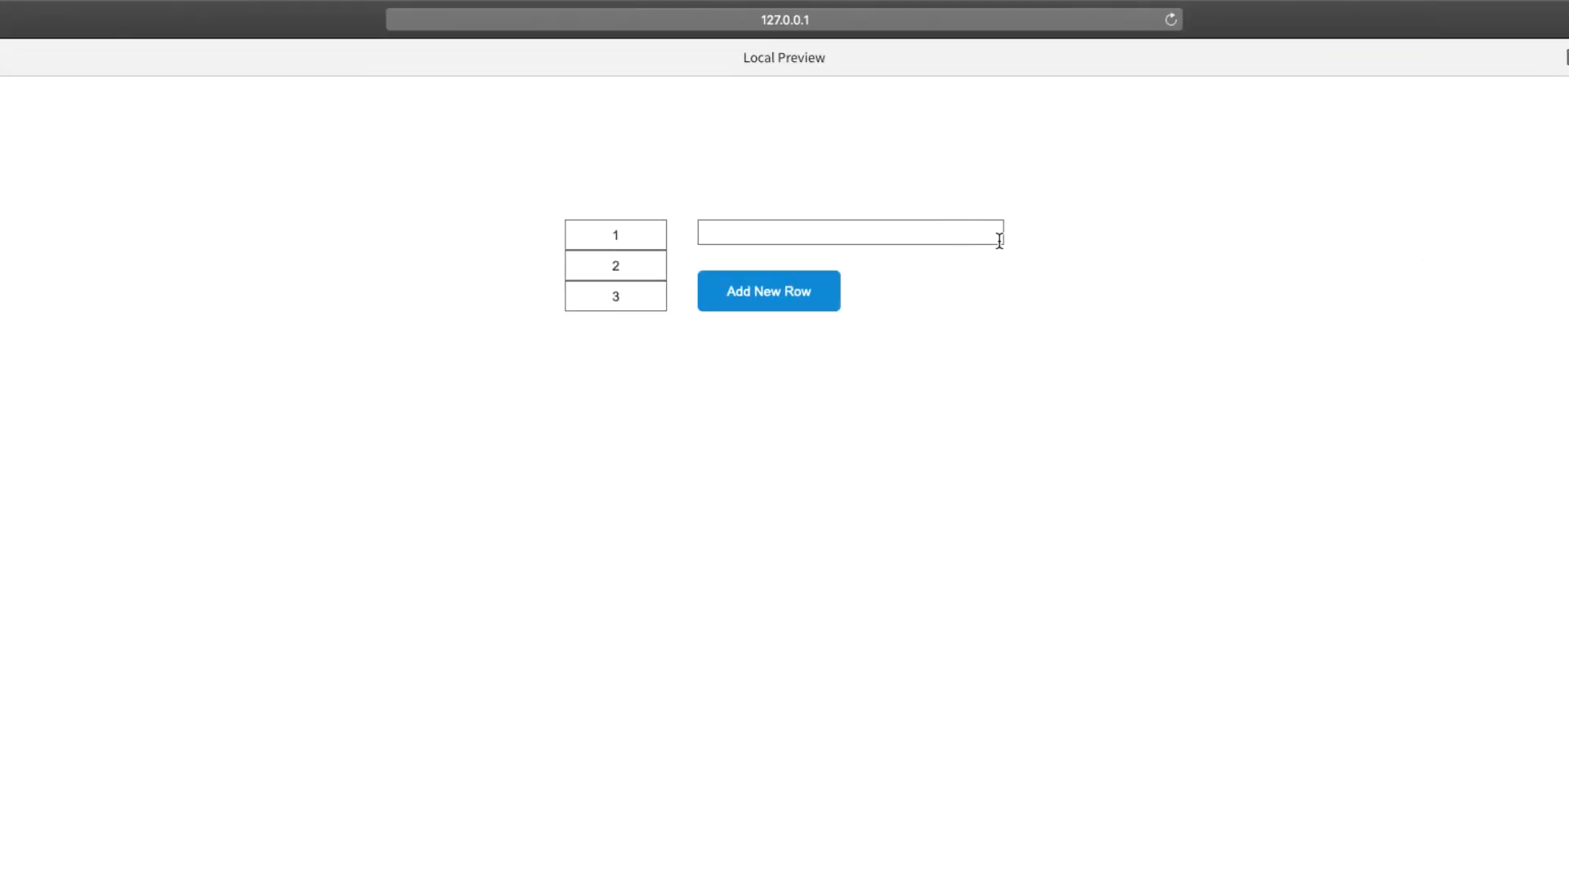
text(test)
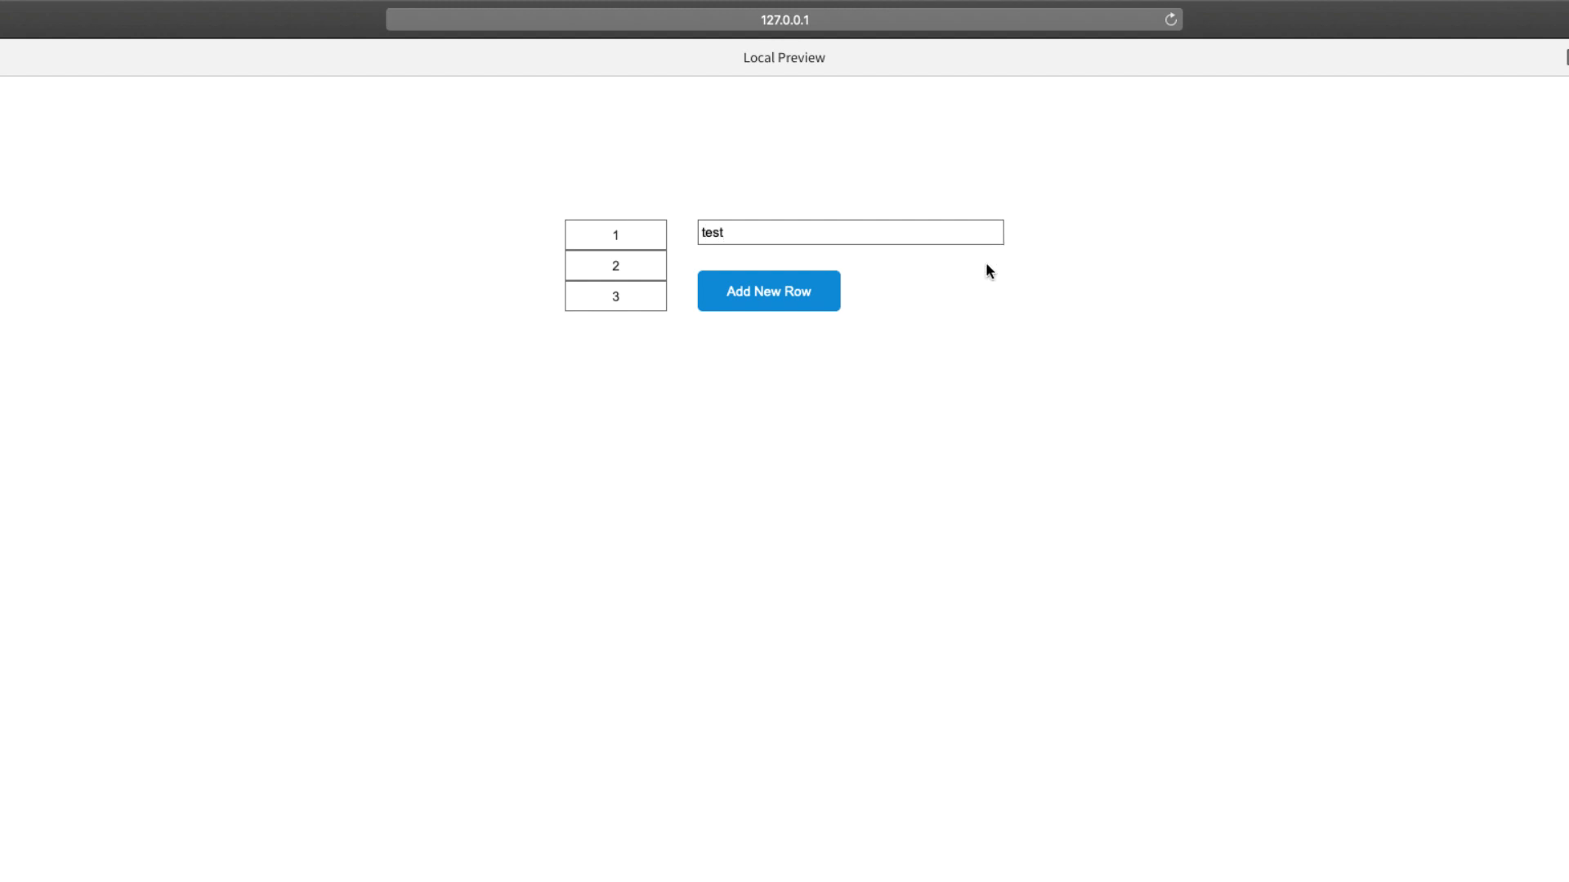
click(769, 291)
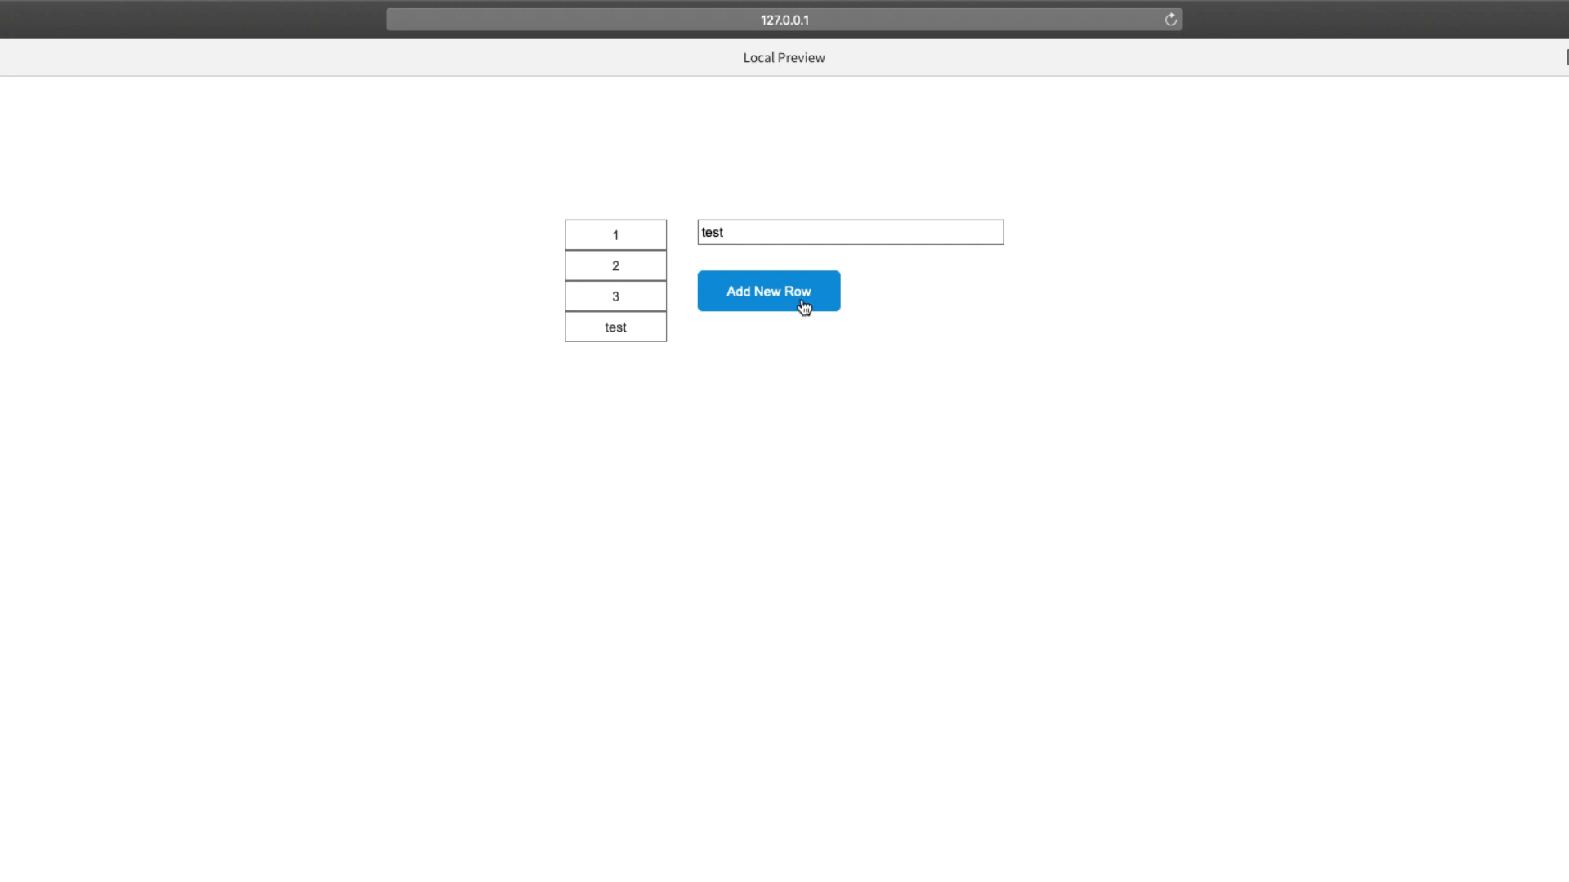
double_click(713, 233)
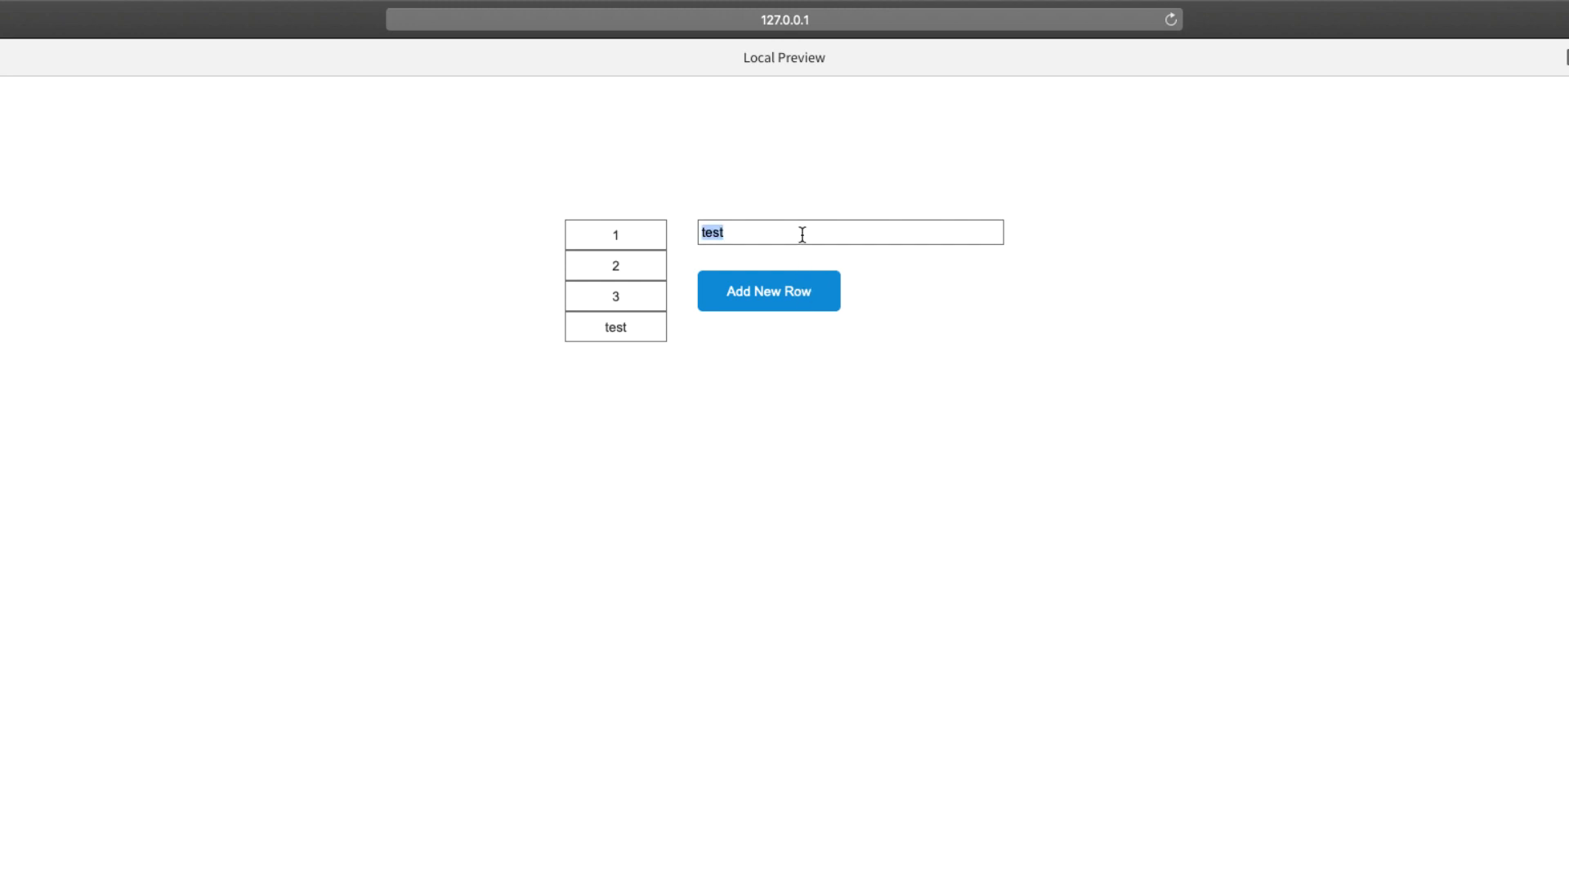
text(789)
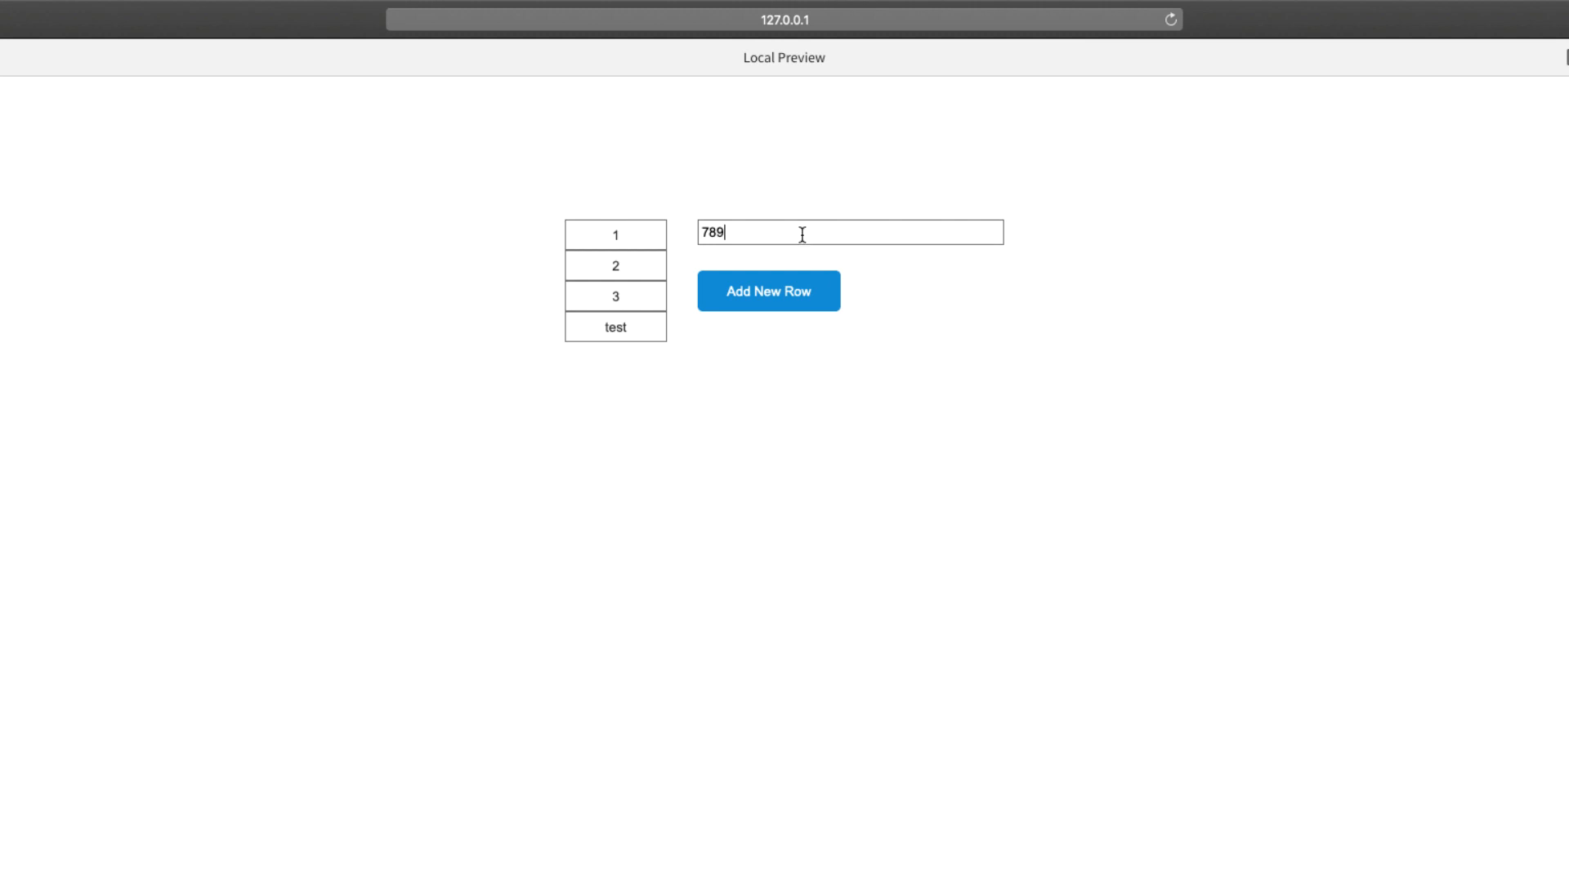
click(769, 292)
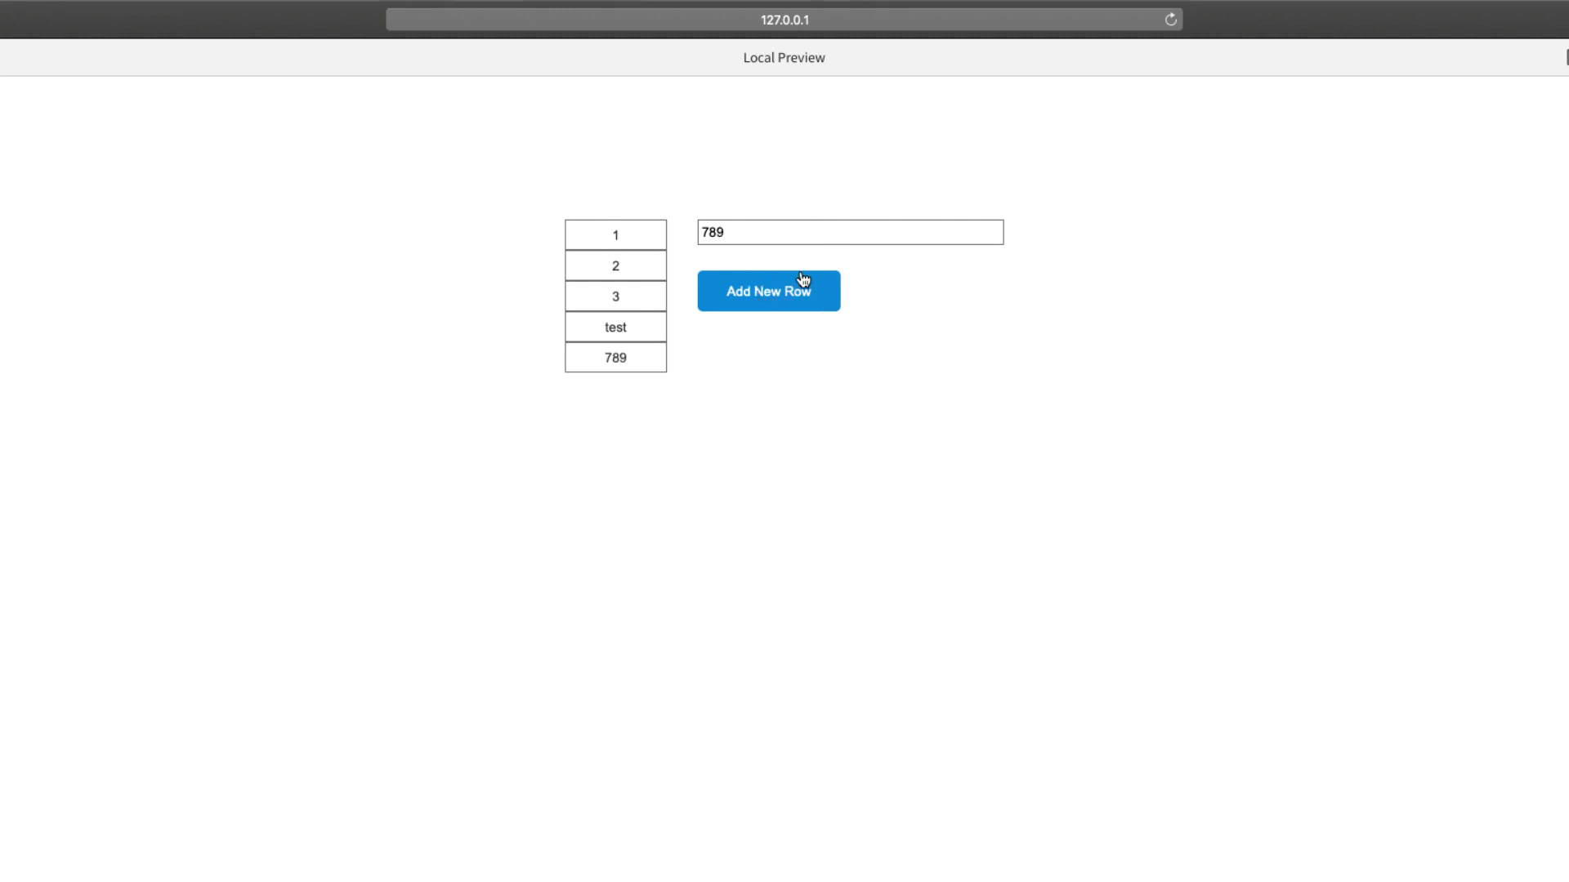